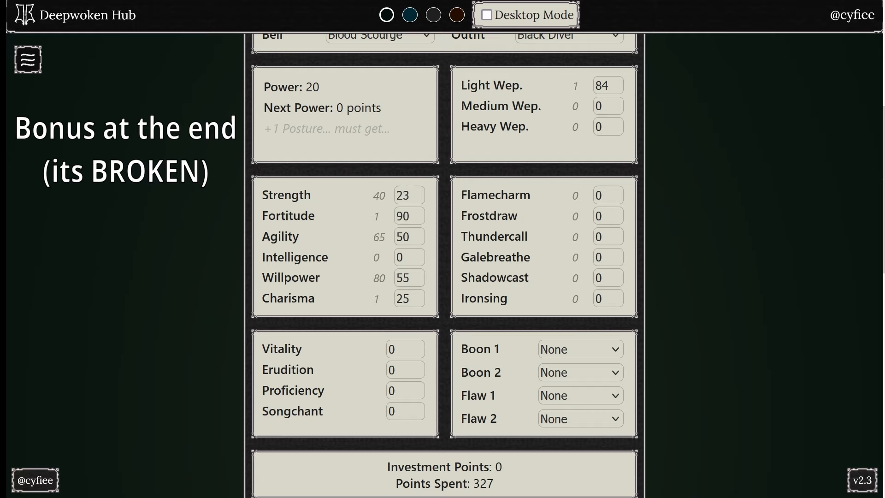
mouse_move(813, 318)
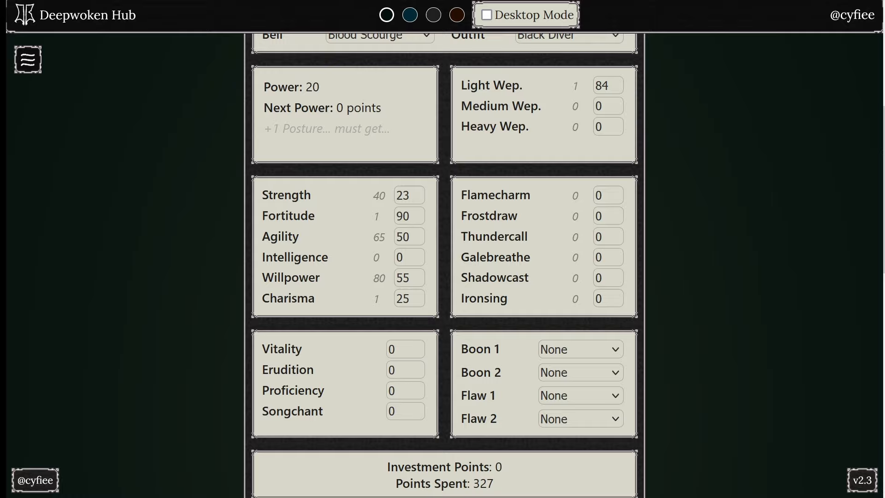
mouse_move(569, 267)
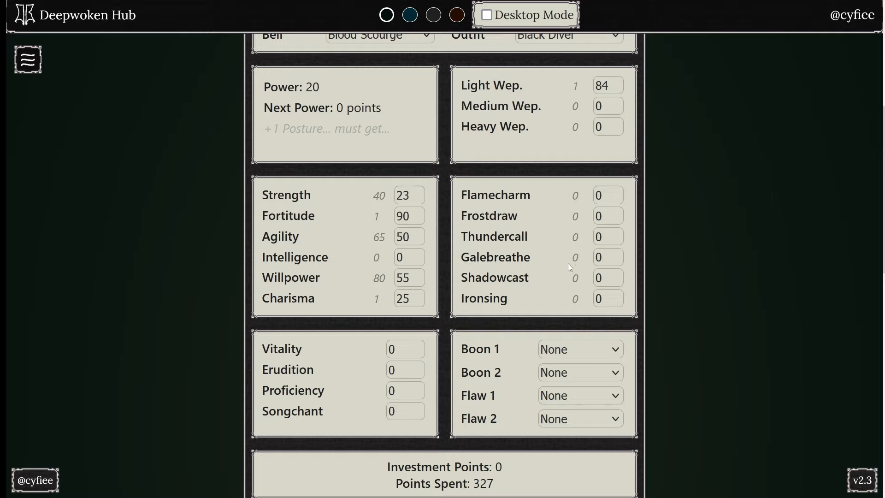
Review the Jetstriker build's stats, talents and mantras, with Jet Kick and Fake Strike obtainable.
scroll("up", 3)
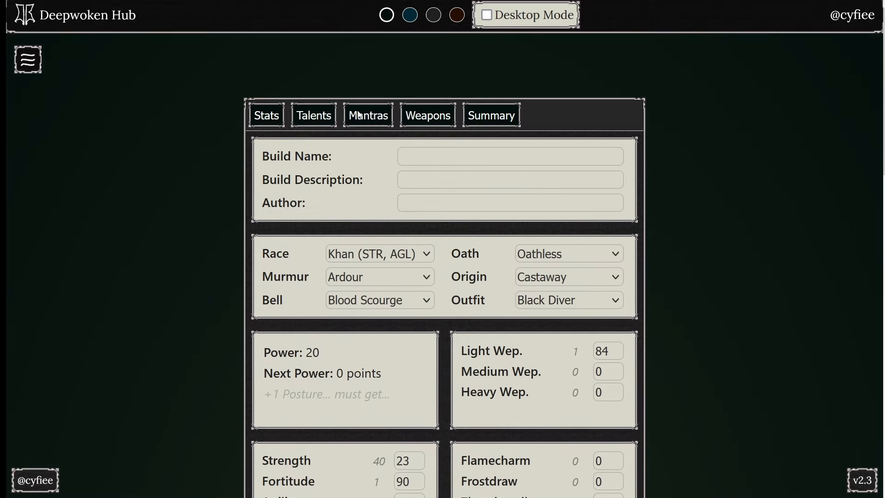
left_click(368, 115)
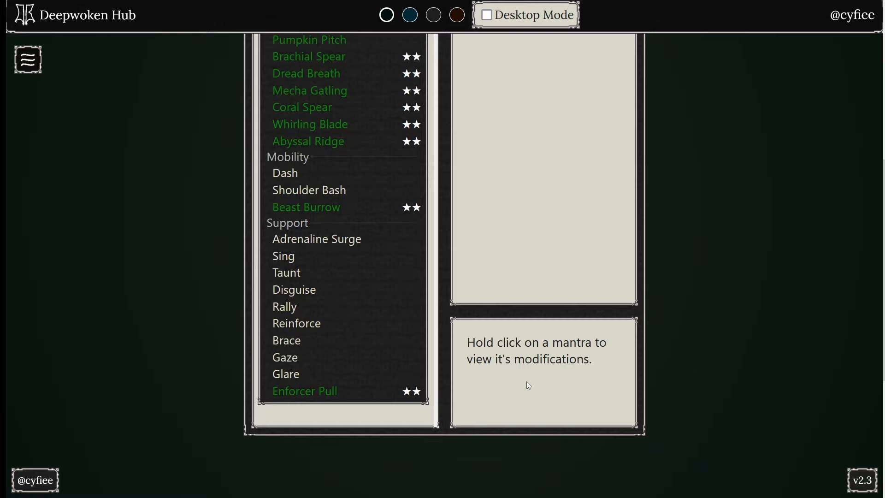
left_click(266, 115)
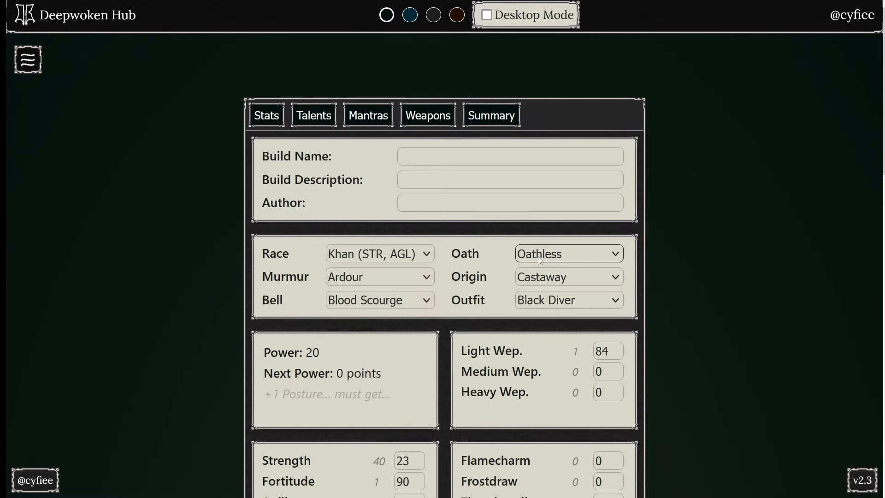
left_click(314, 115)
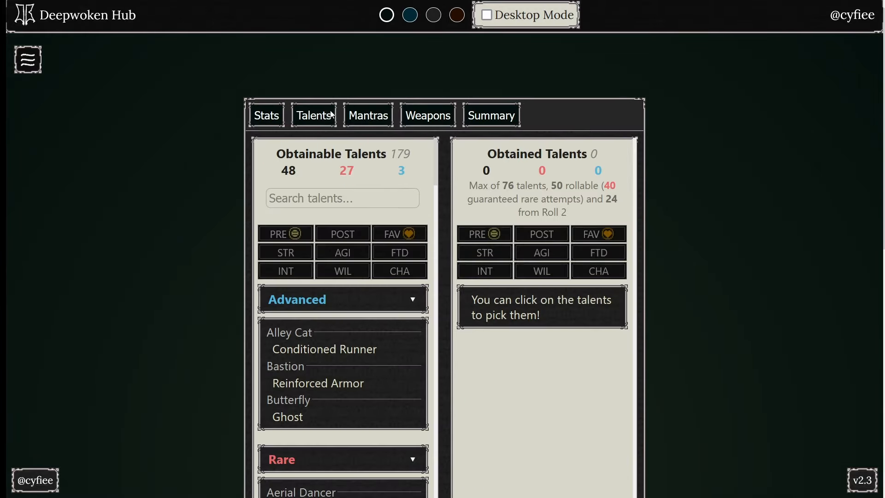
left_click(368, 116)
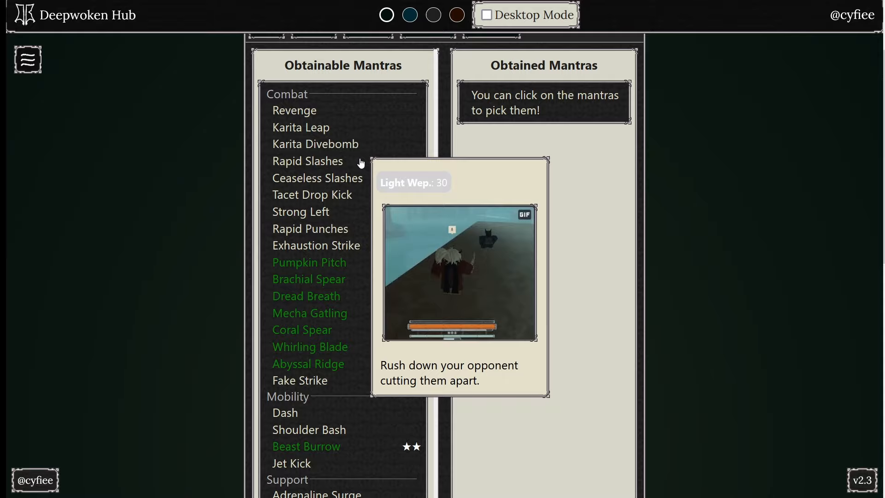
mouse_move(444, 333)
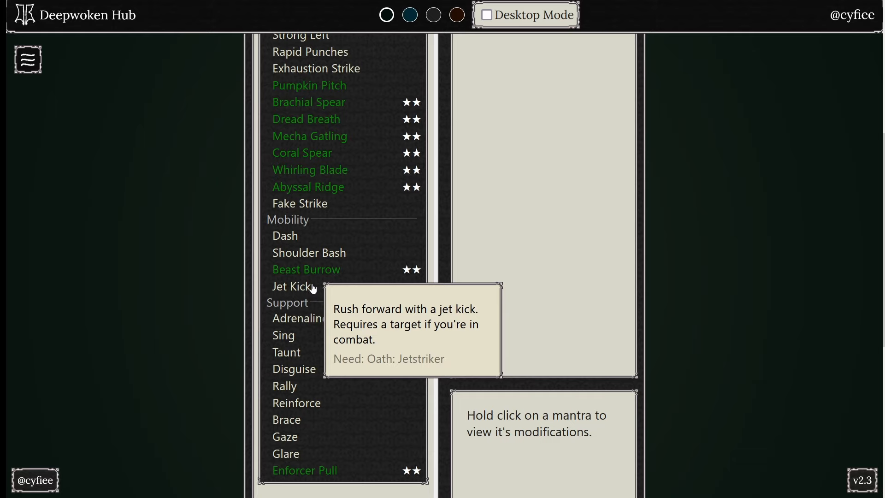
mouse_move(417, 252)
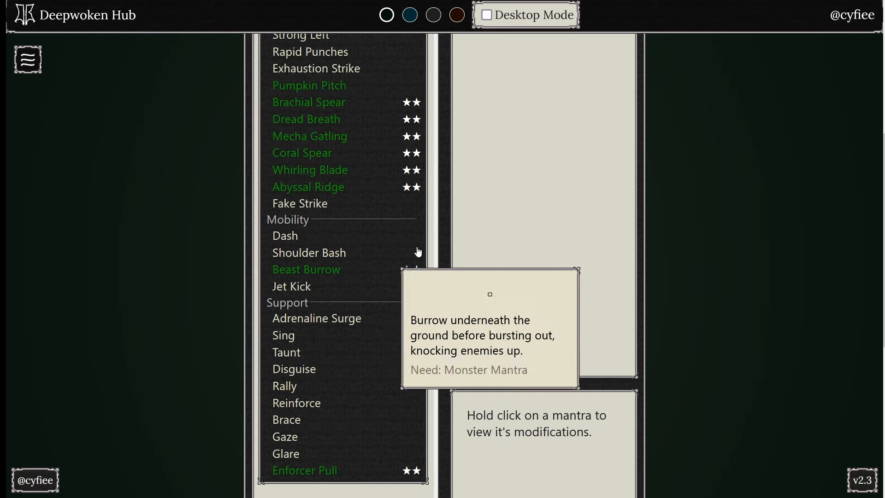
mouse_move(299, 203)
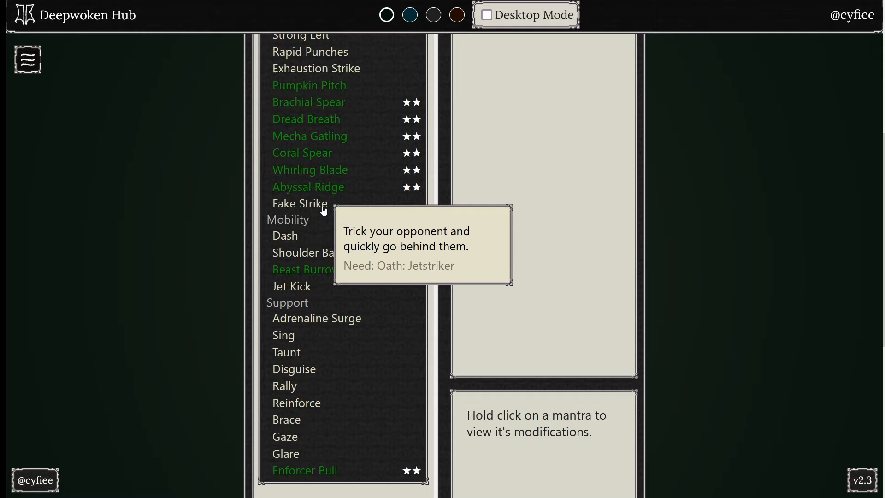
scroll("up", 3)
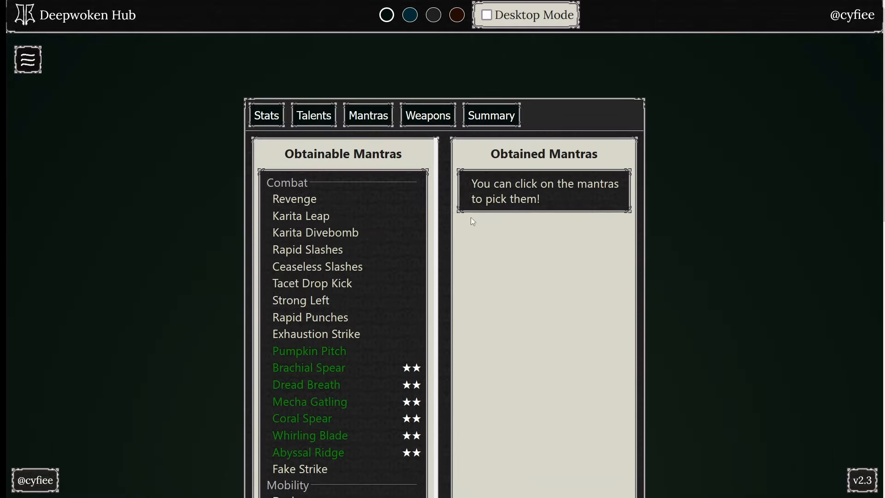
View Cerulean Thread's damage figures and unmet requirements on the weapons page.
left_click(266, 115)
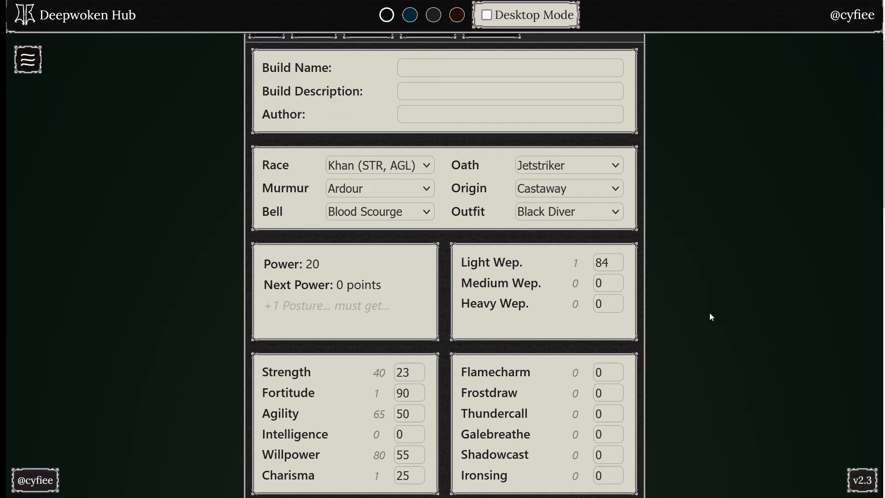
mouse_move(653, 262)
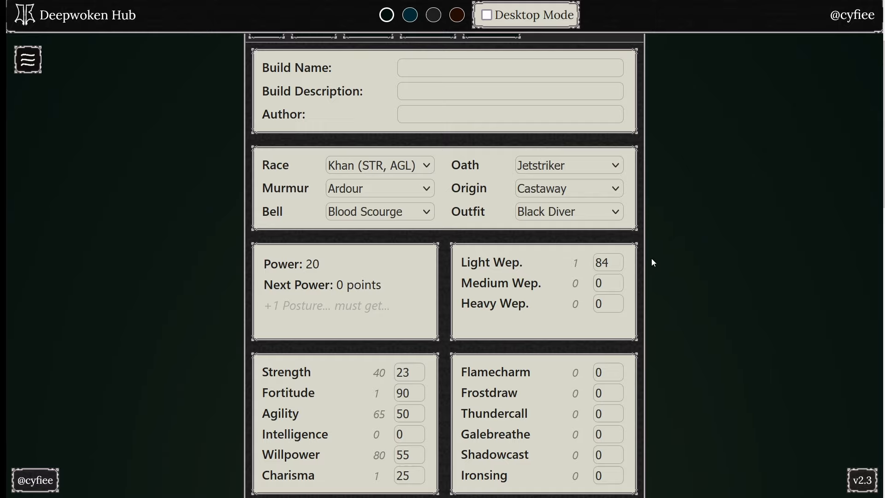
mouse_move(682, 284)
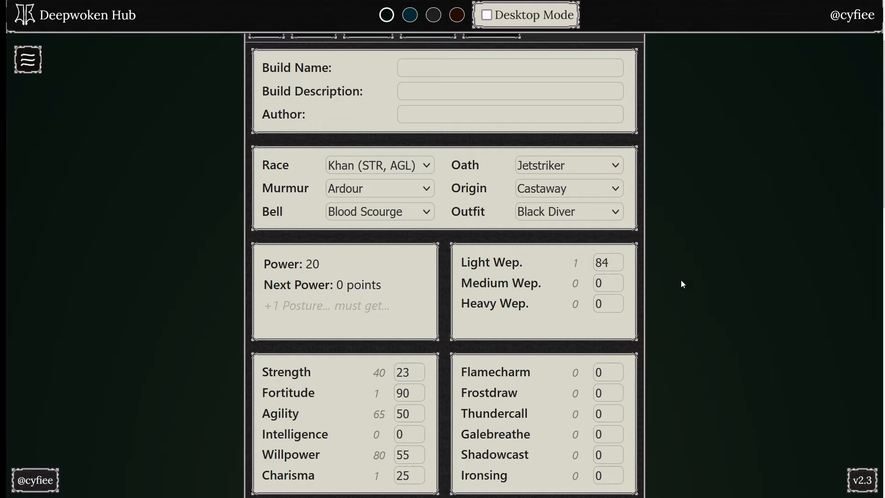
left_click(427, 116)
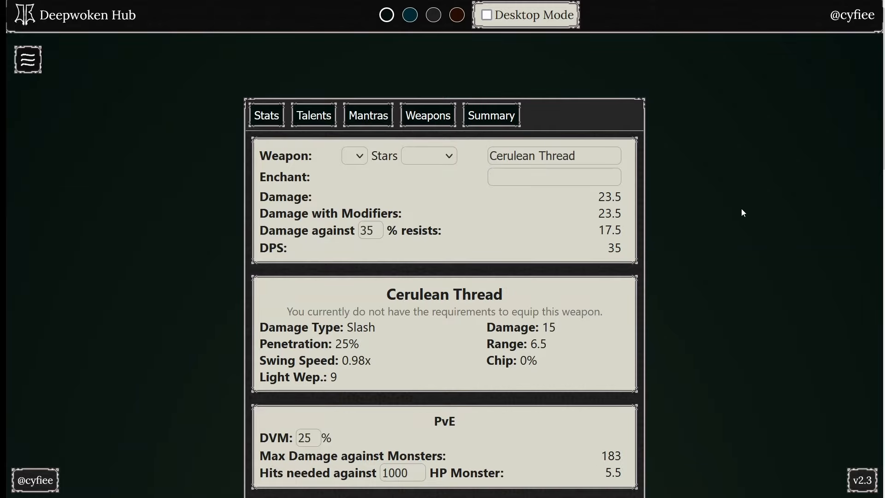
Obtain the Neuroplasticity talent under Genius Intellect as the build's first talent.
left_click(313, 115)
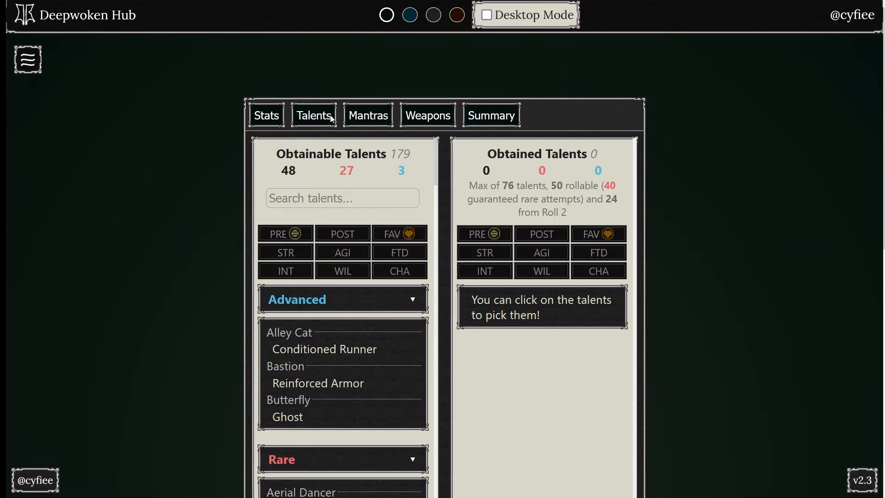
scroll("down", 3)
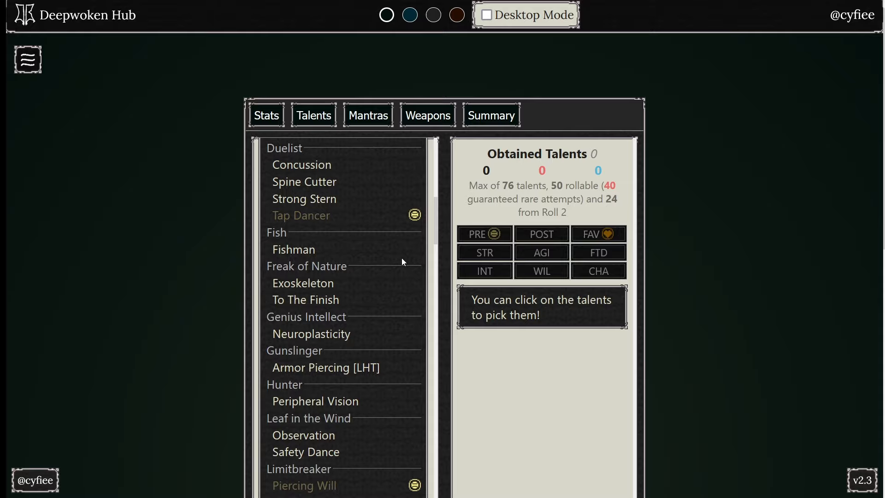
scroll("down", 3)
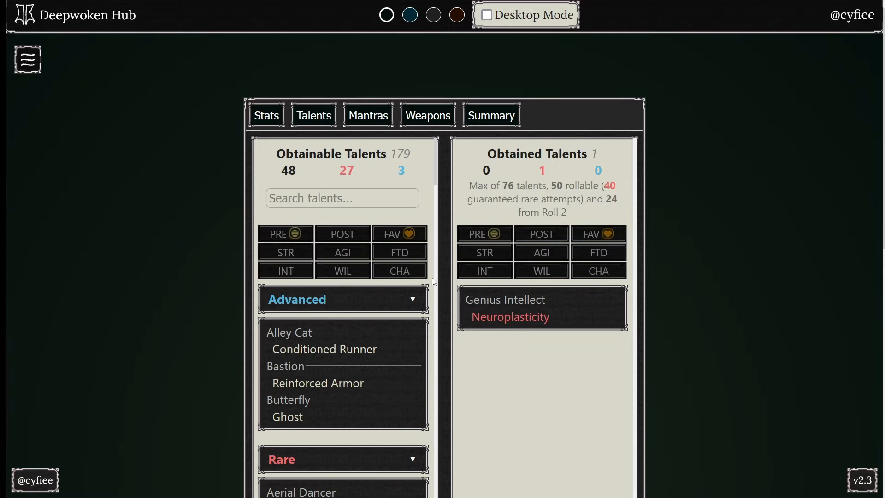
left_click(341, 198)
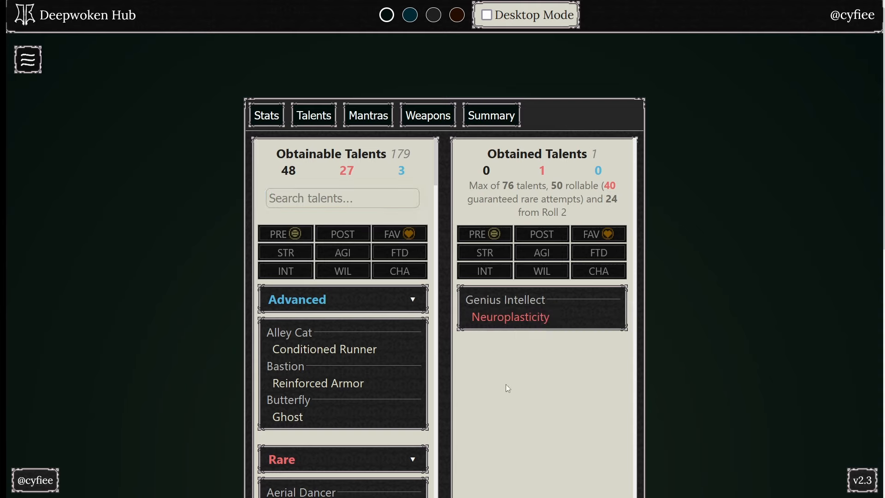
mouse_move(522, 354)
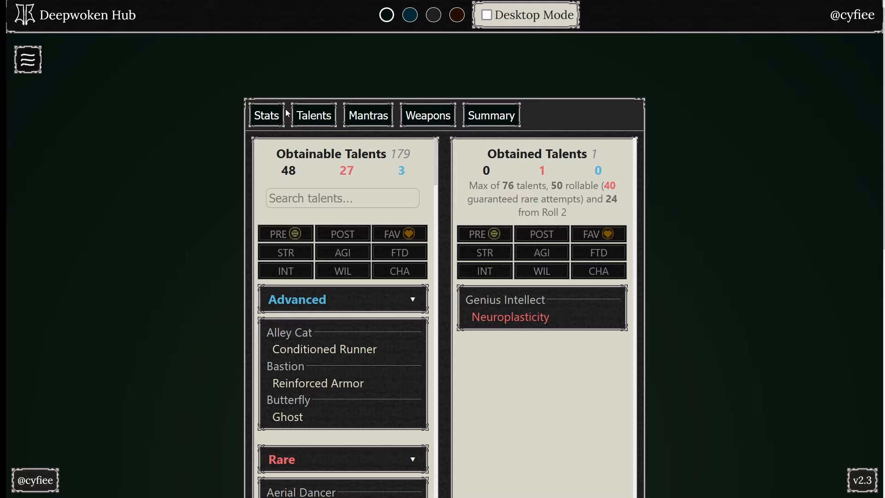
Set investments to Vitality 6, Erudition 2 and Proficiency 4 on the stats page.
left_click(265, 115)
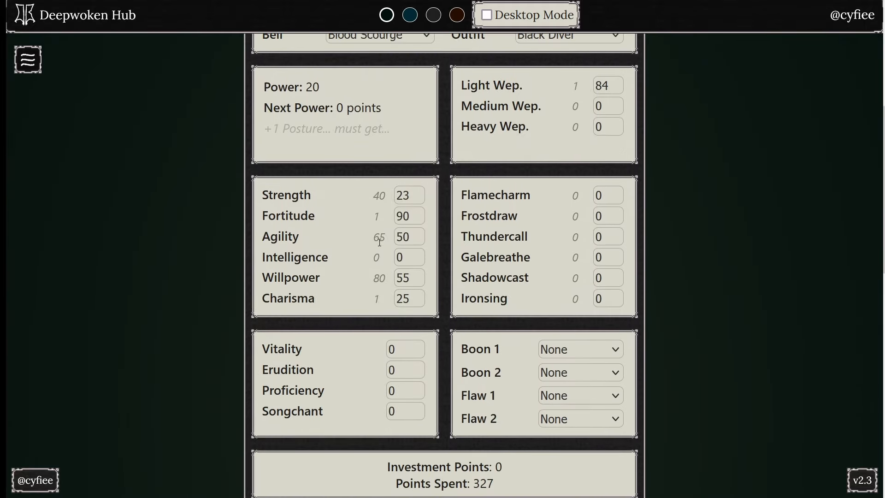
scroll("down", 3)
type("6")
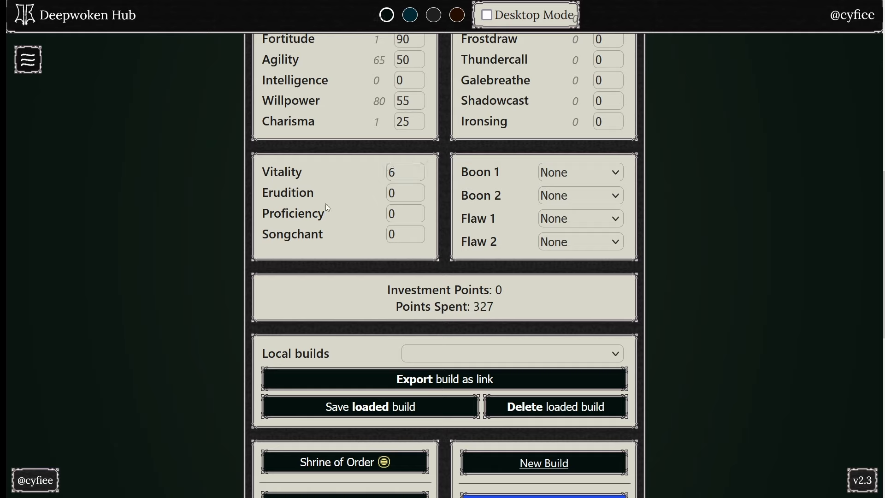
left_click(405, 192)
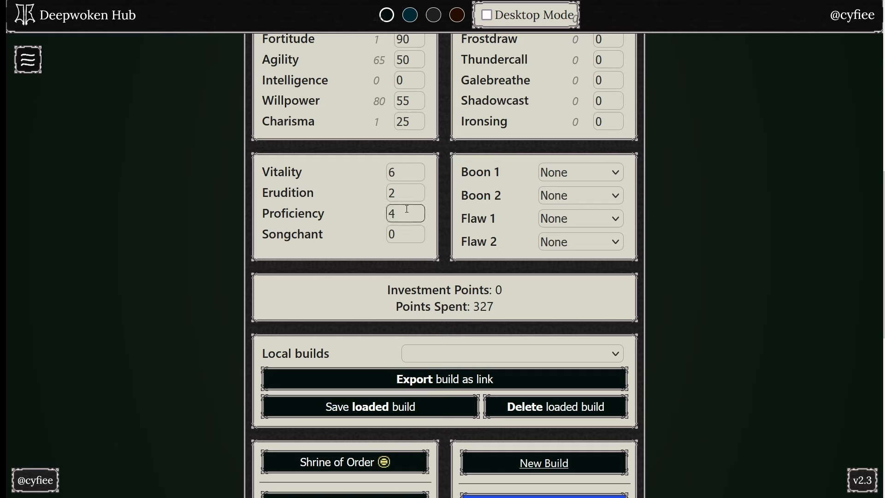
left_click(405, 193)
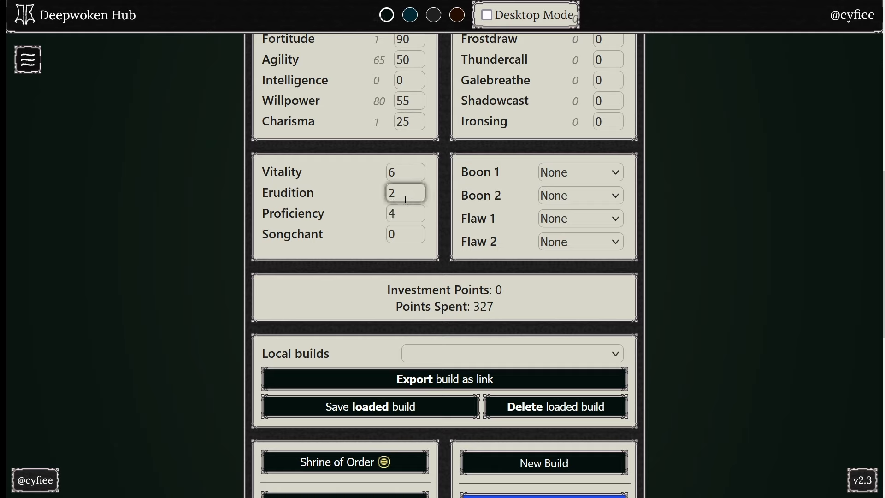
left_click(405, 172)
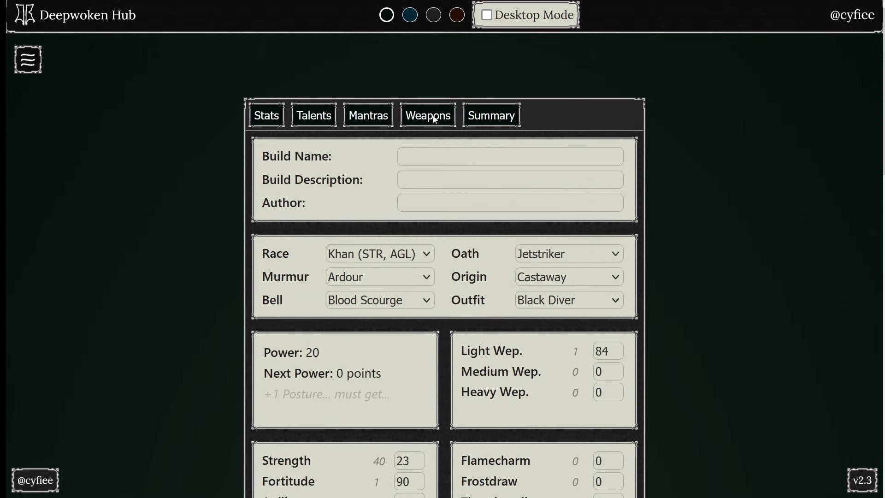
left_click(368, 115)
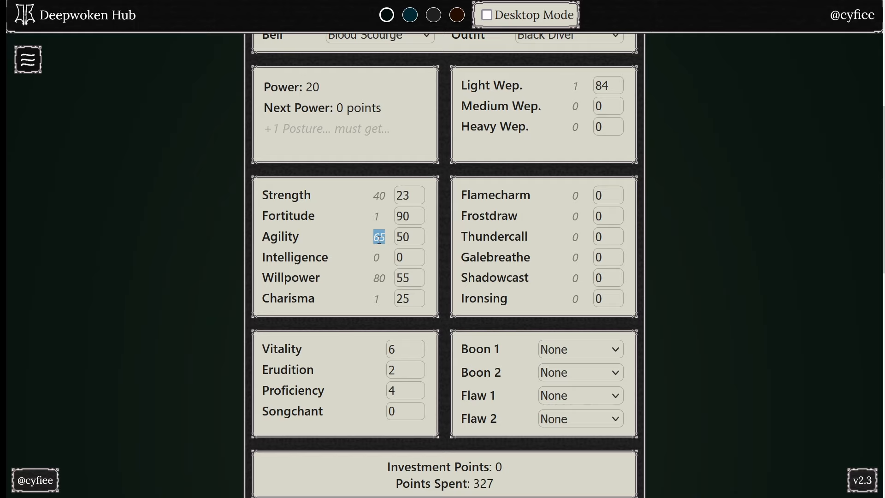
mouse_move(443, 250)
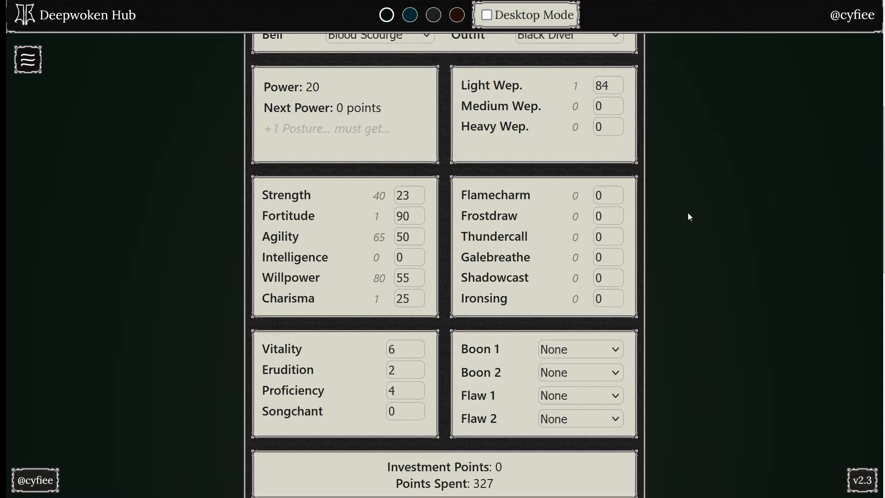
mouse_move(482, 253)
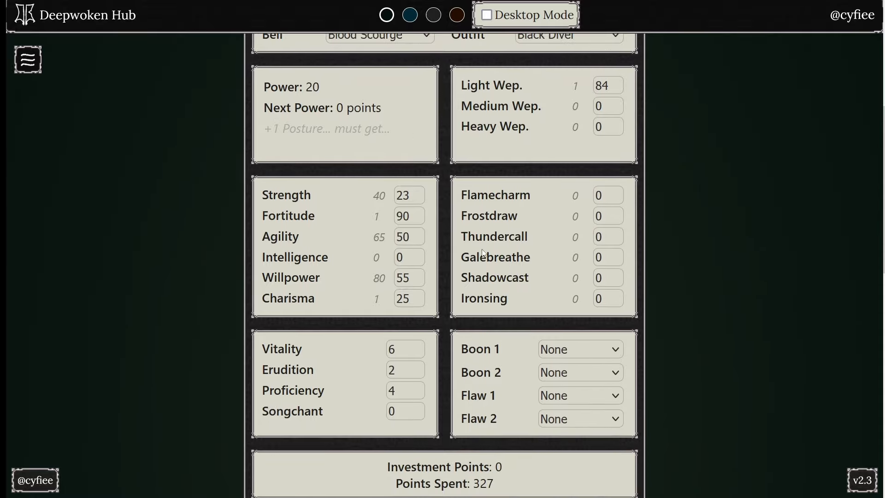
mouse_move(715, 310)
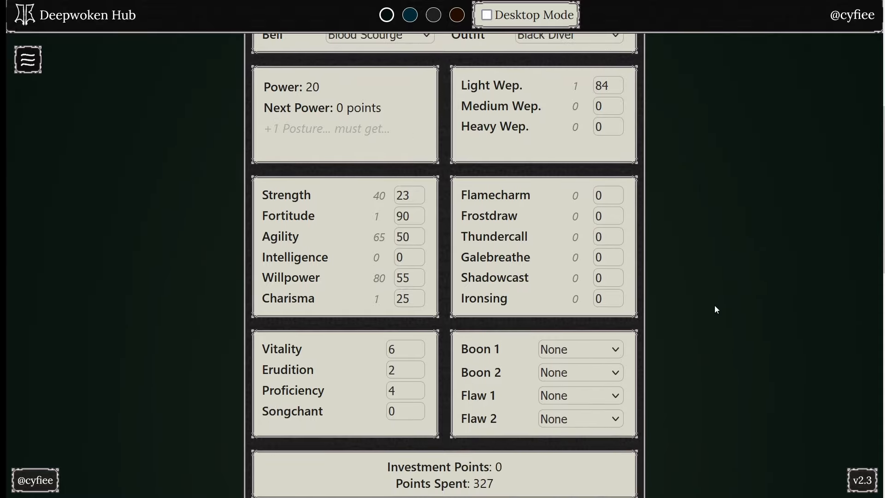
scroll("up", 3)
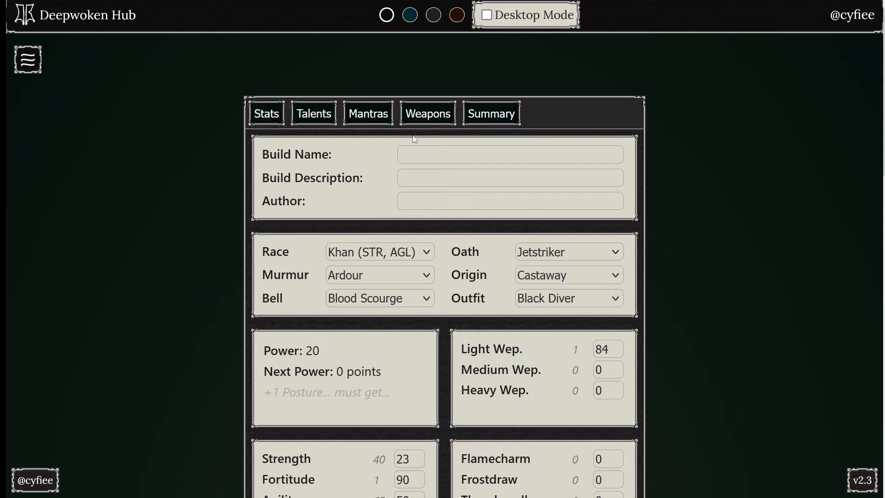
Obtain the Karita Leap and Karita Divebomb combat mantras.
left_click(368, 115)
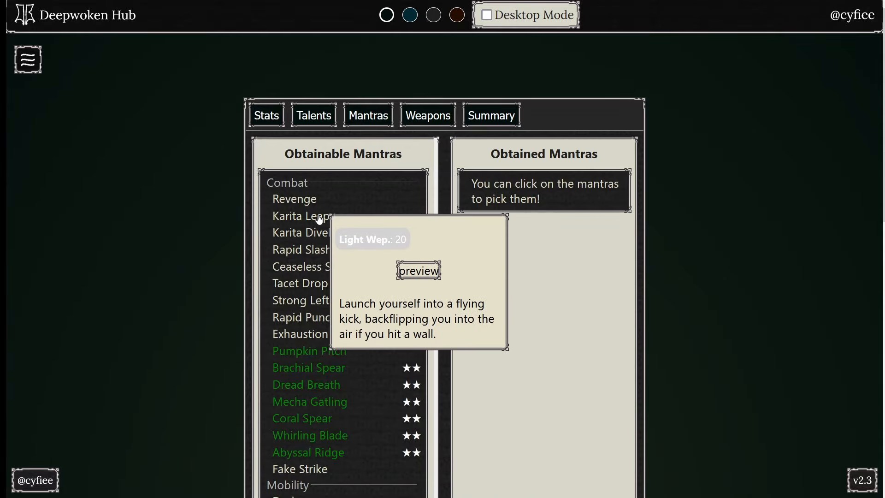
left_click(300, 216)
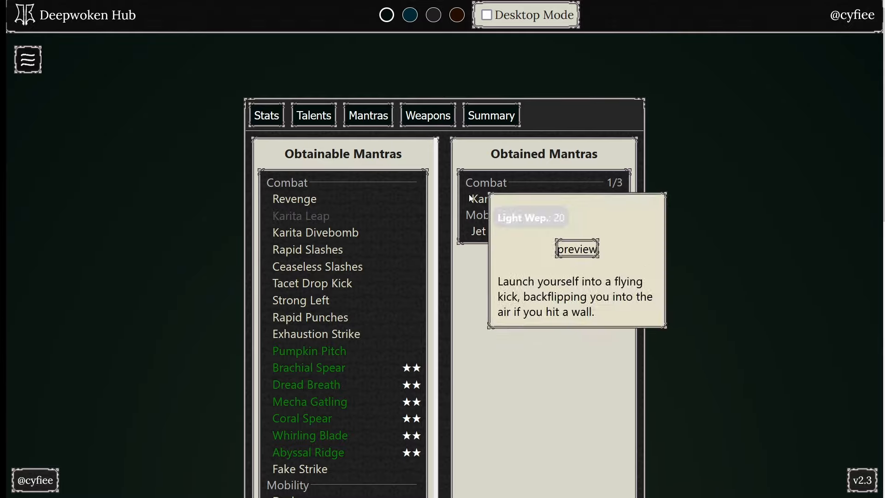
mouse_move(528, 221)
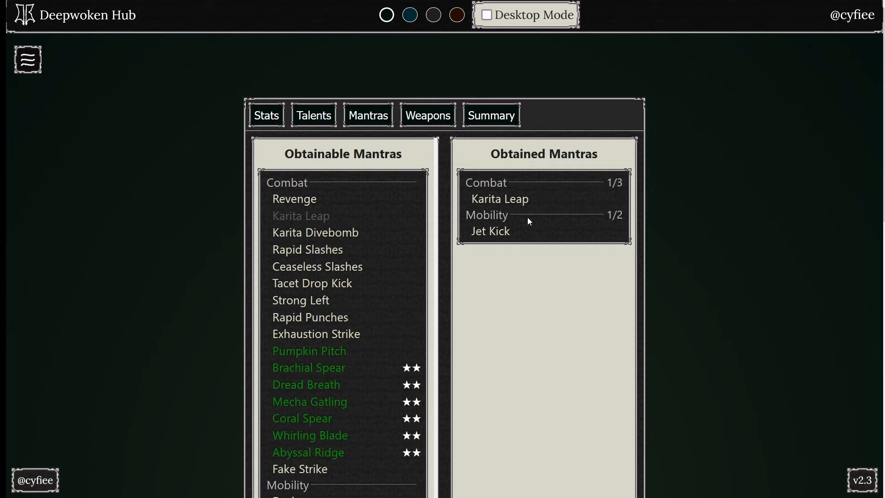
mouse_move(649, 283)
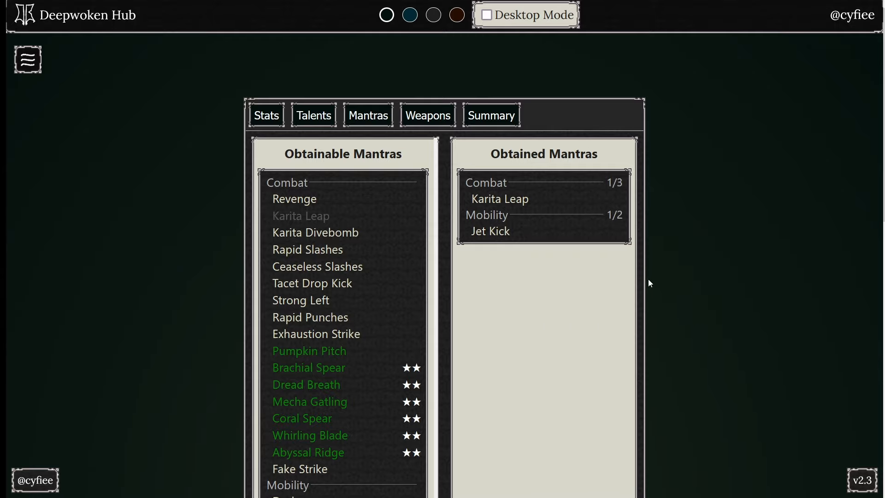
mouse_move(450, 247)
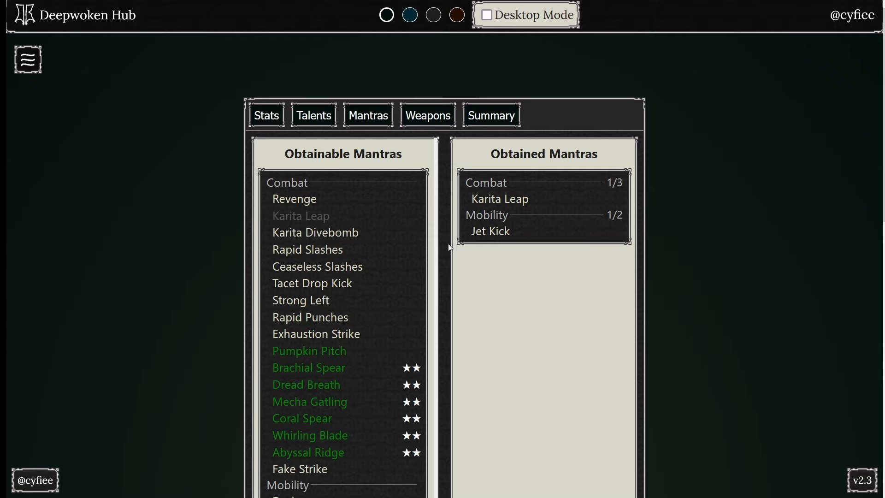
left_click(315, 232)
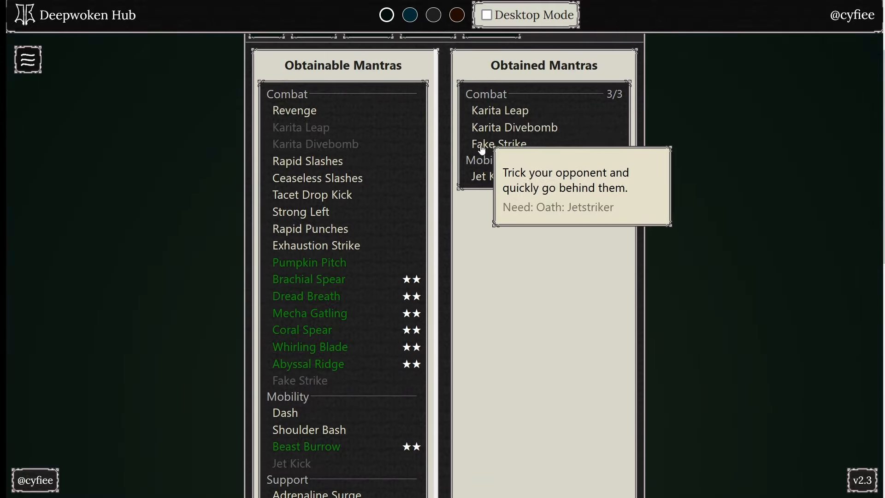
mouse_move(547, 142)
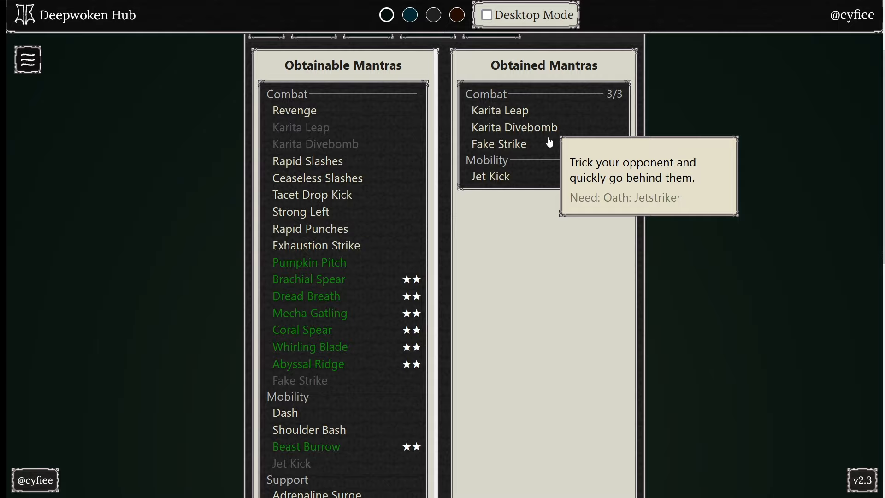
mouse_move(452, 210)
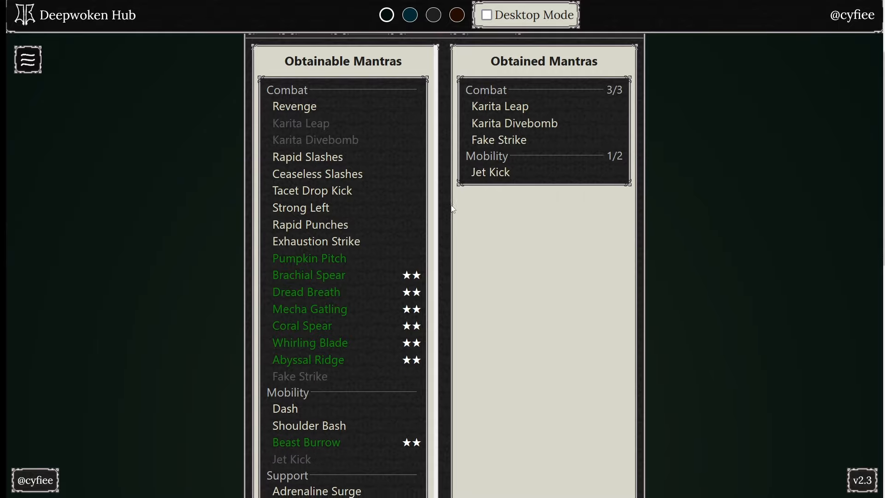
scroll("down", 3)
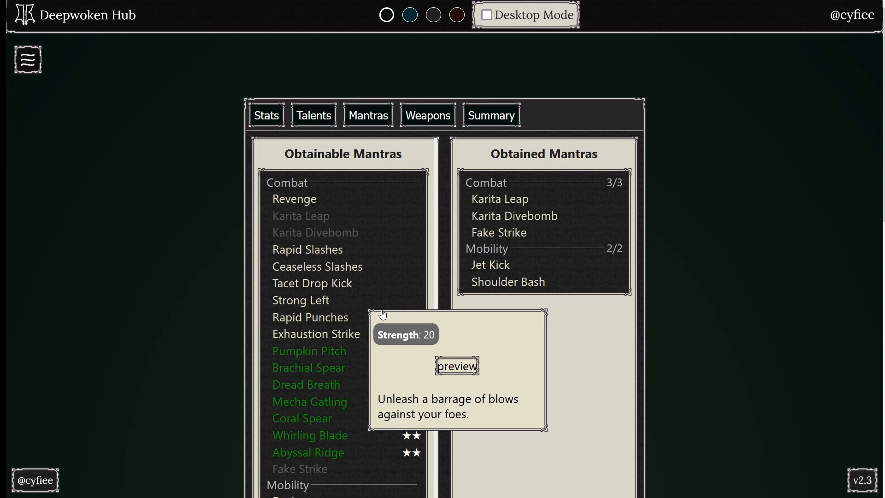
mouse_move(294, 75)
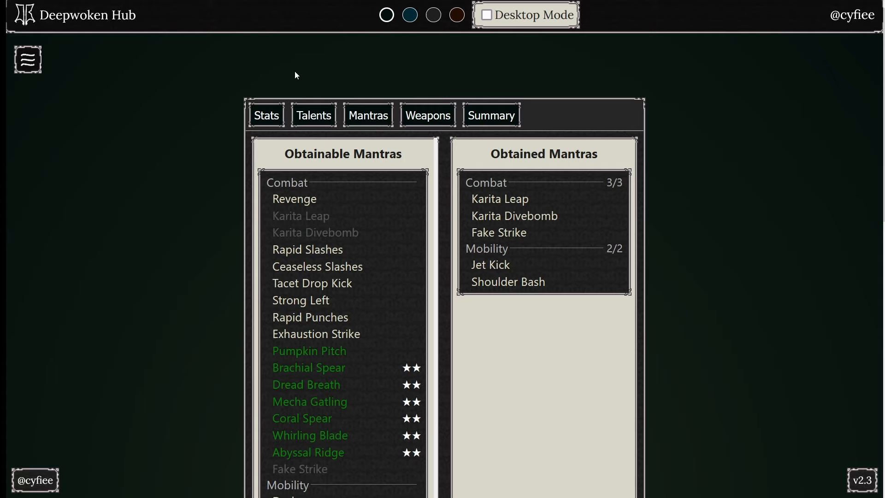
mouse_move(546, 329)
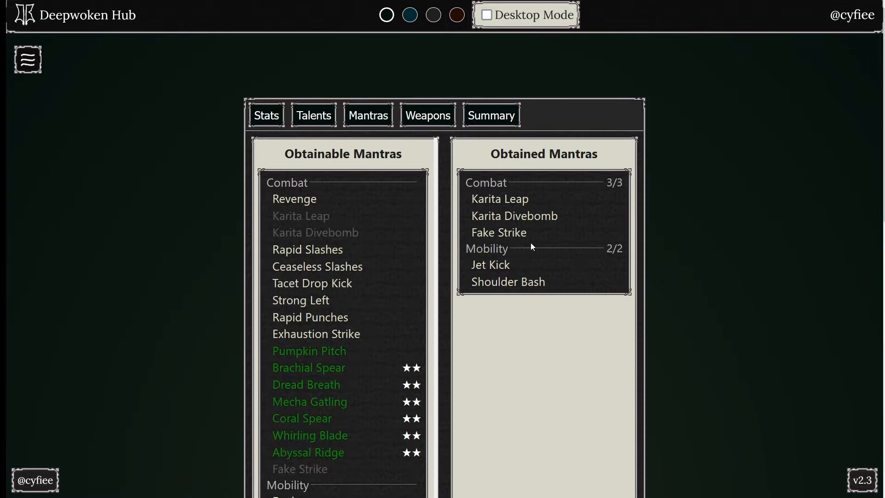
mouse_move(367, 259)
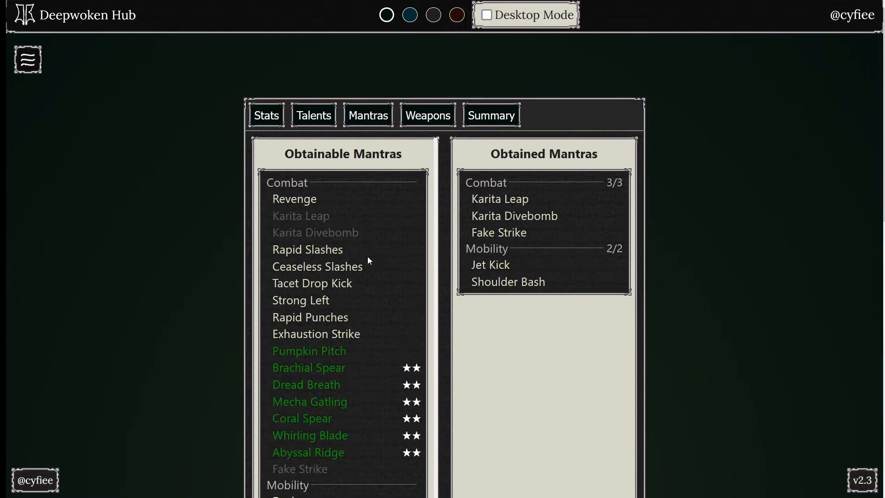
Fill the wildcard mantra slots with Exhaustion Strike and Revenge.
scroll("down", 3)
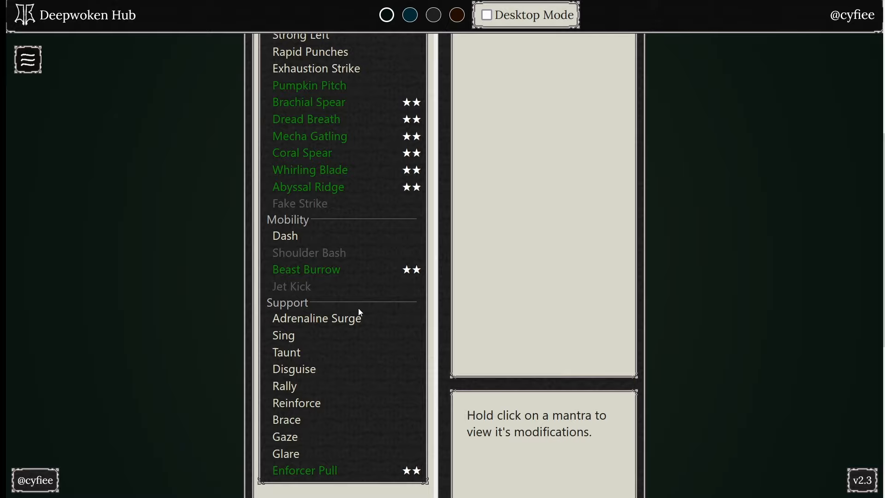
mouse_move(503, 372)
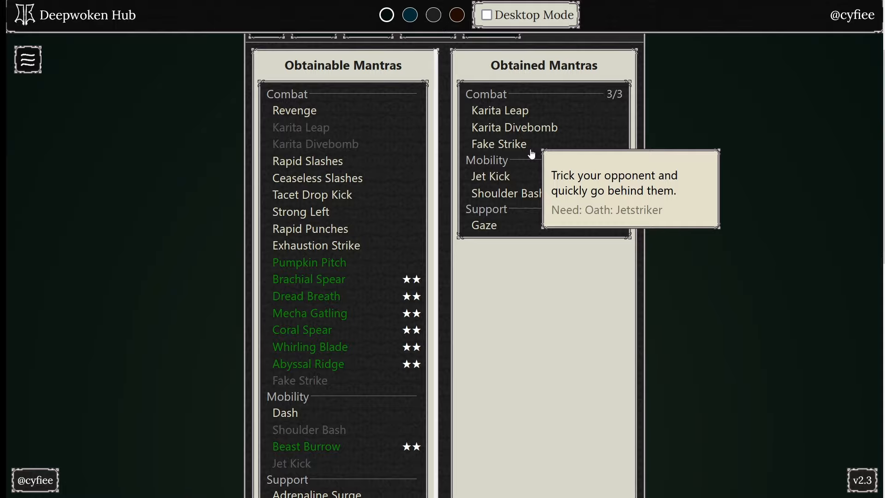
mouse_move(521, 244)
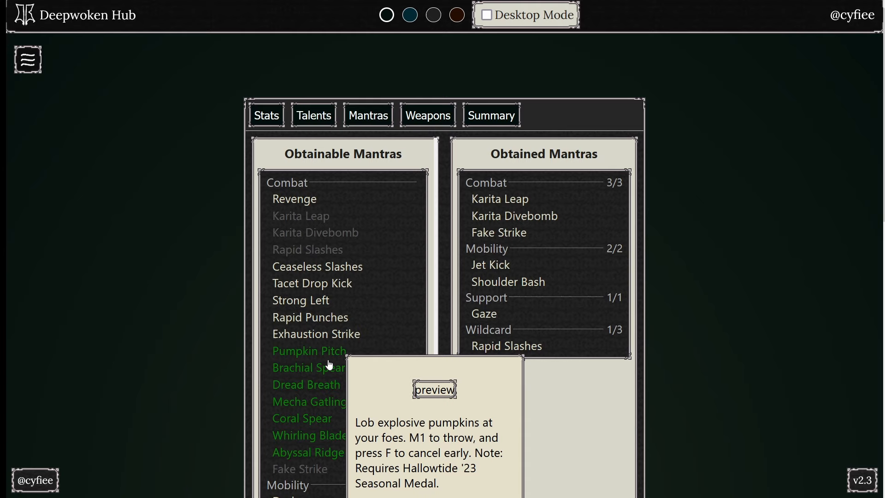
left_click(316, 334)
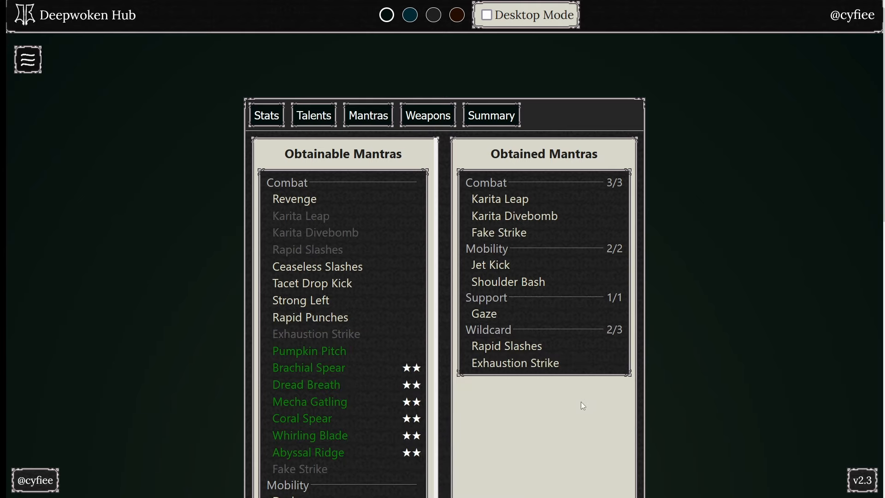
left_click(294, 199)
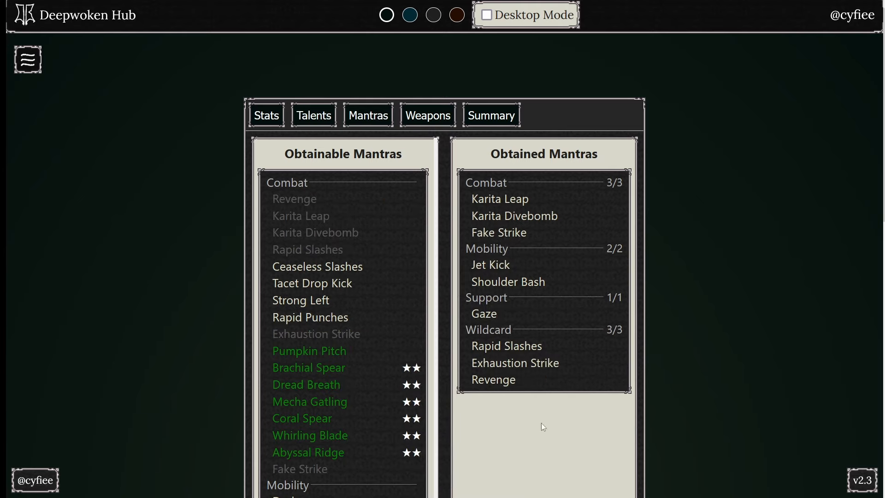
mouse_move(716, 334)
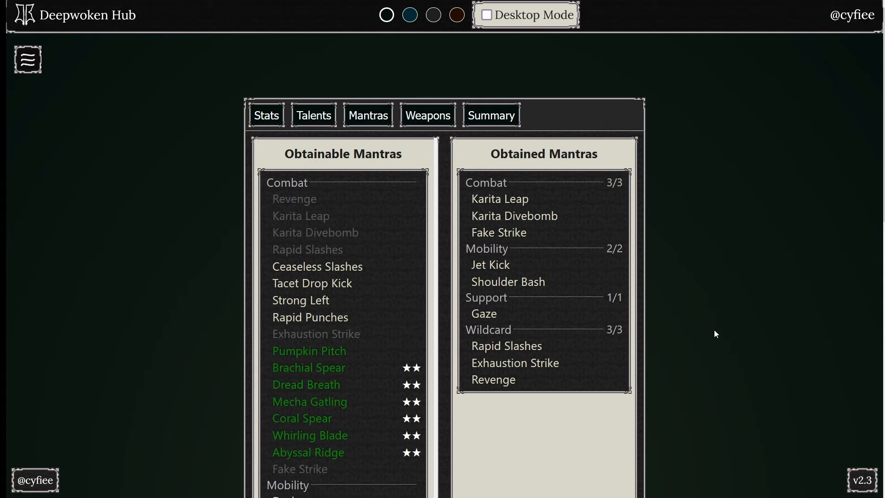
mouse_move(546, 172)
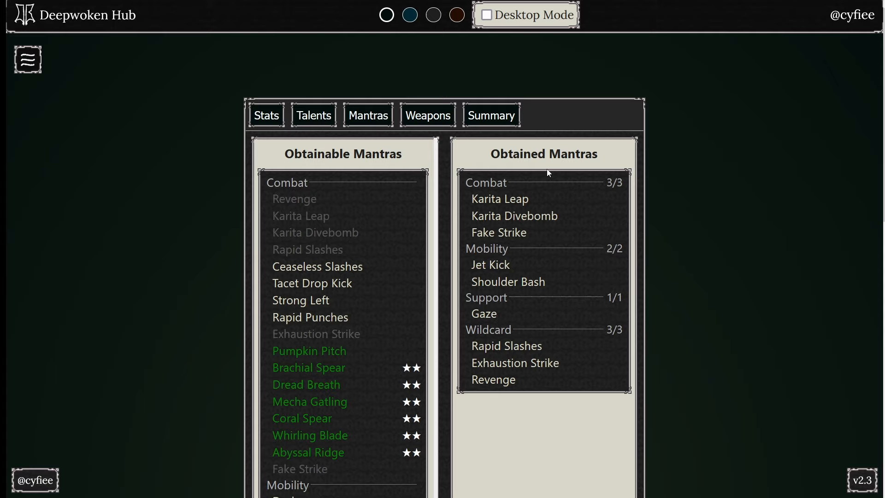
mouse_move(534, 189)
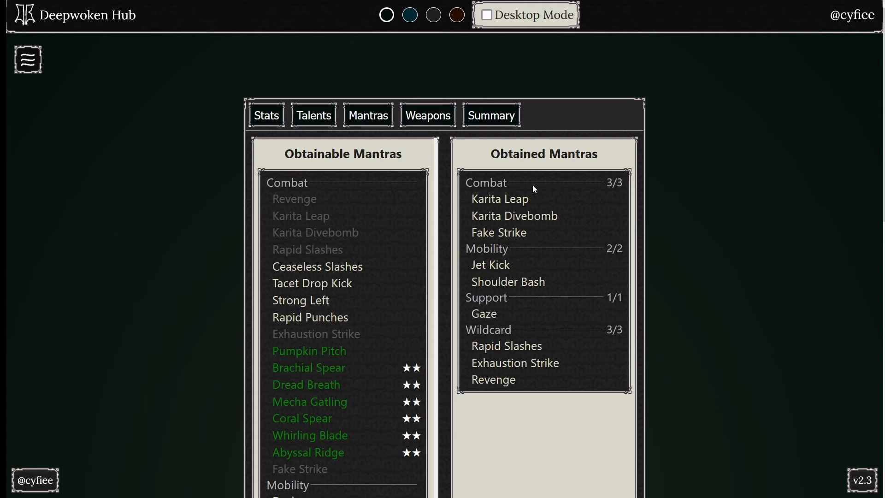
mouse_move(499, 233)
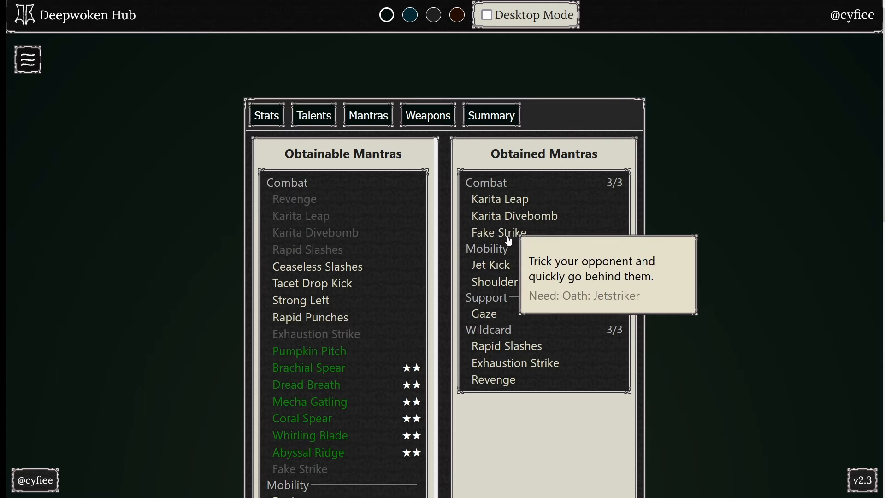
mouse_move(506, 232)
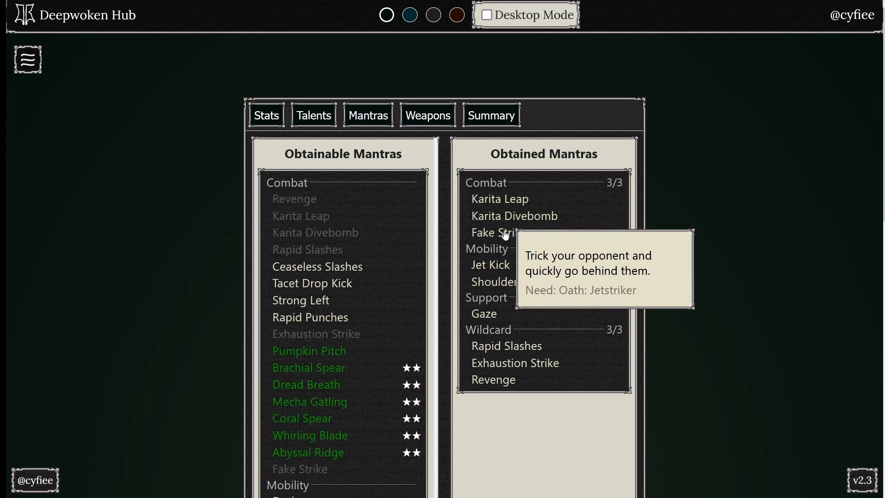
mouse_move(680, 242)
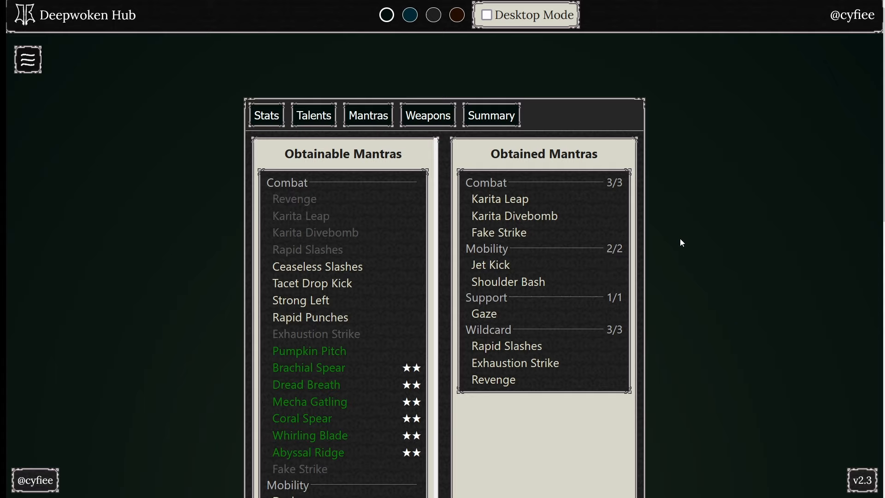
mouse_move(675, 245)
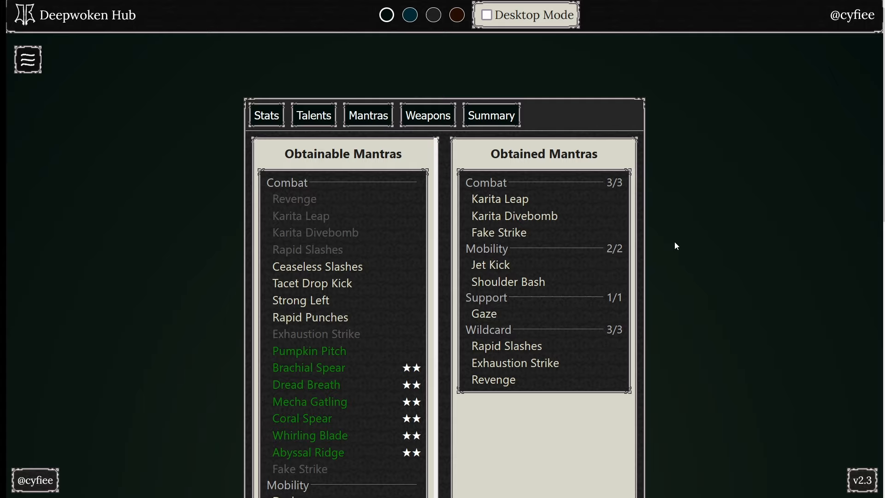
mouse_move(489, 264)
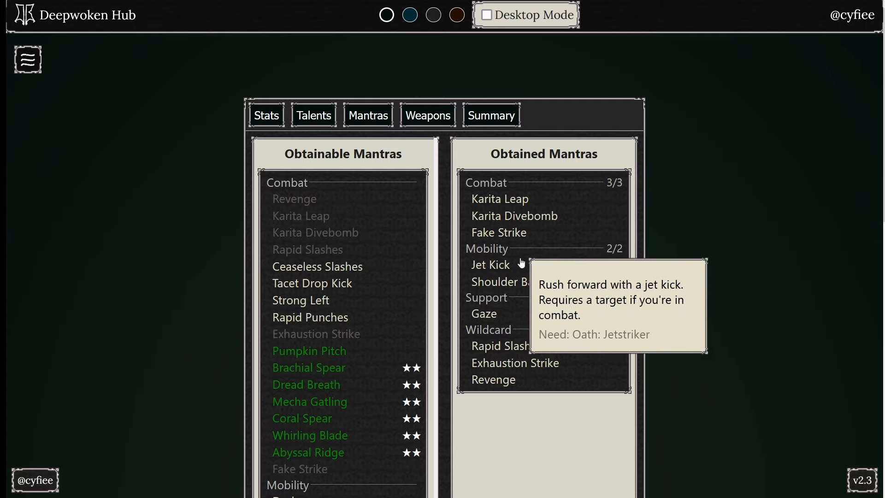
mouse_move(588, 82)
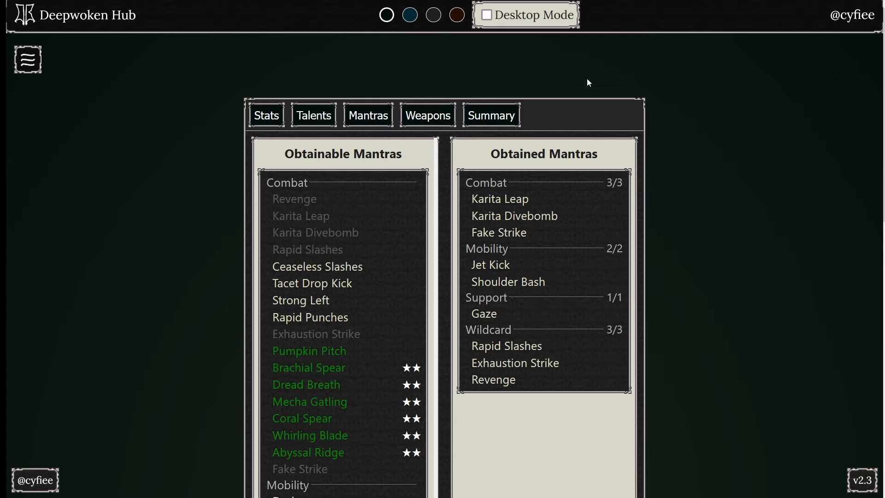
mouse_move(679, 308)
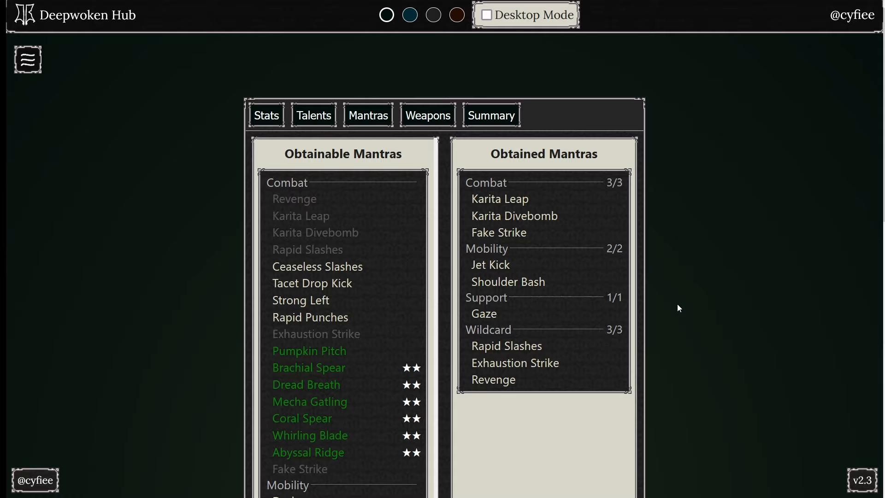
mouse_move(325, 106)
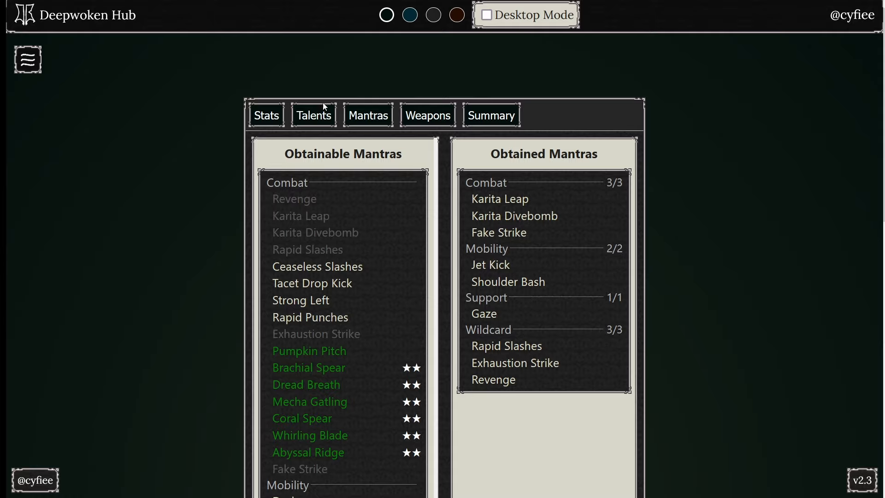
Reset the planner to a blank Etrean, Oathless build with zero stats.
left_click(265, 115)
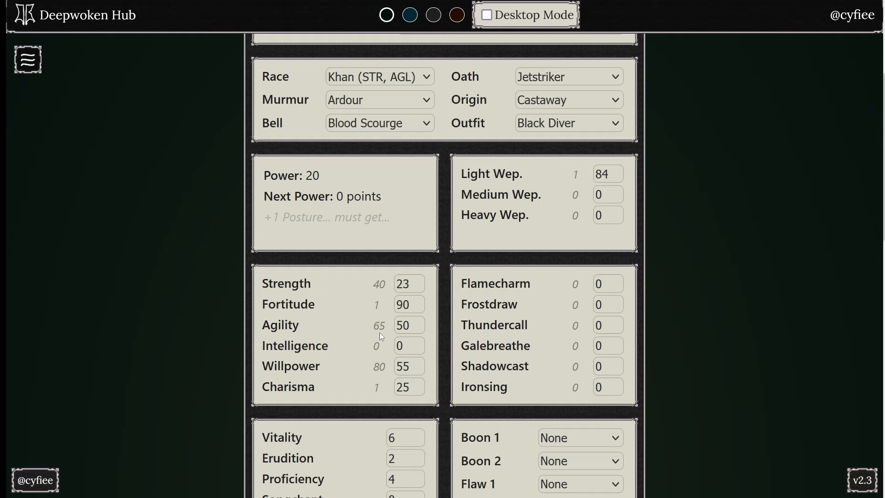
mouse_move(361, 327)
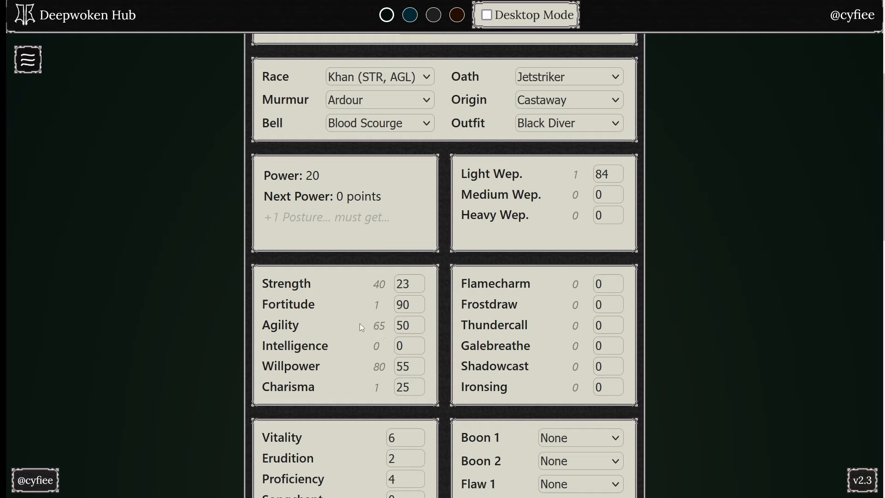
left_click(408, 324)
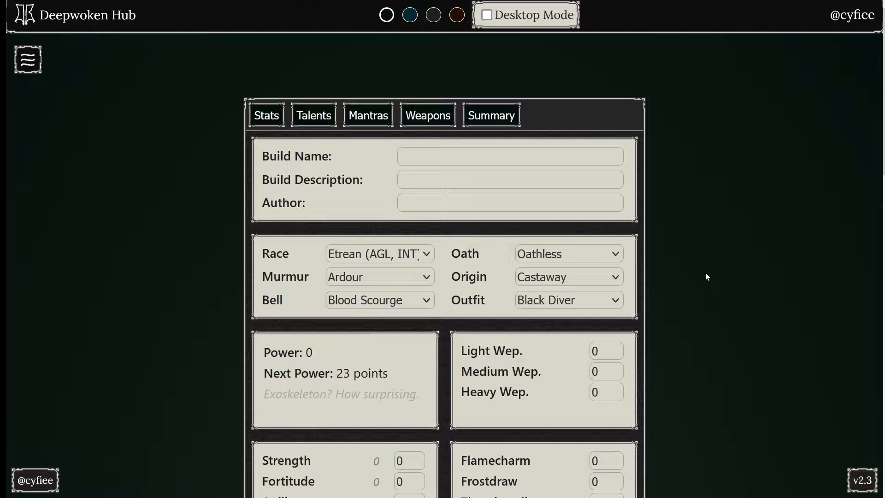
Set Light Weapon to 40 and Heavy Weapon to 80, reaching power 7.
scroll("down", 3)
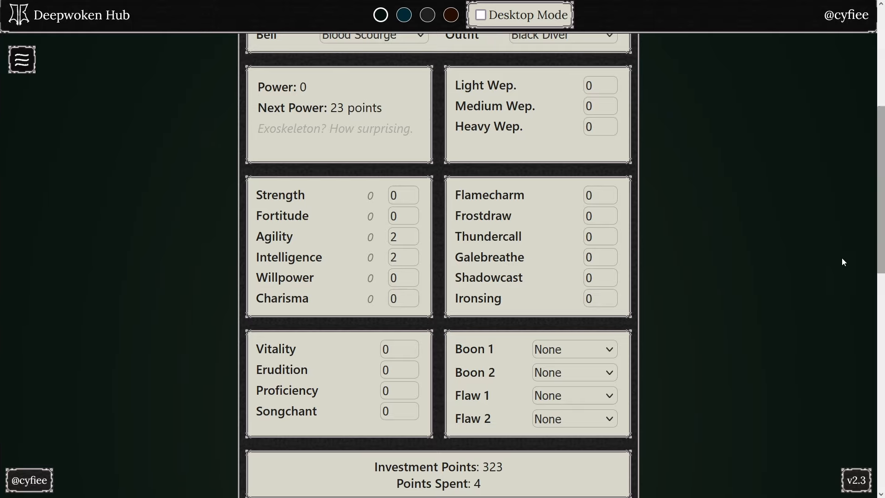
mouse_move(660, 247)
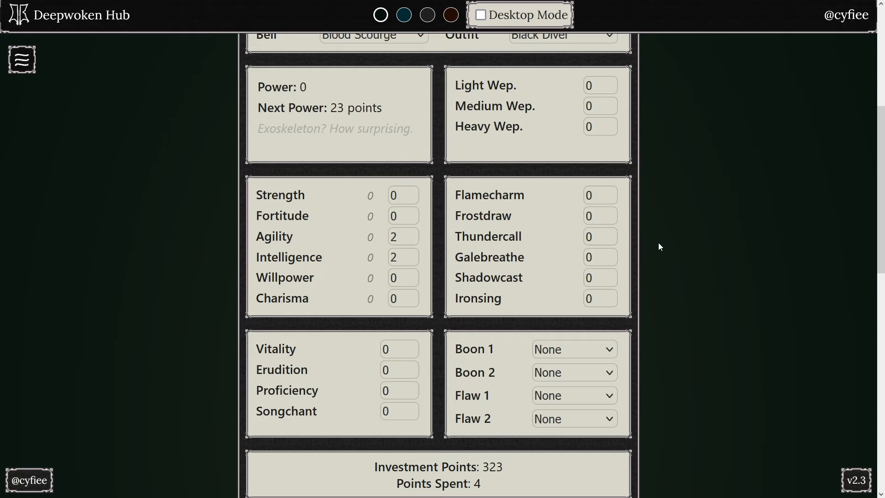
mouse_move(610, 165)
type("4")
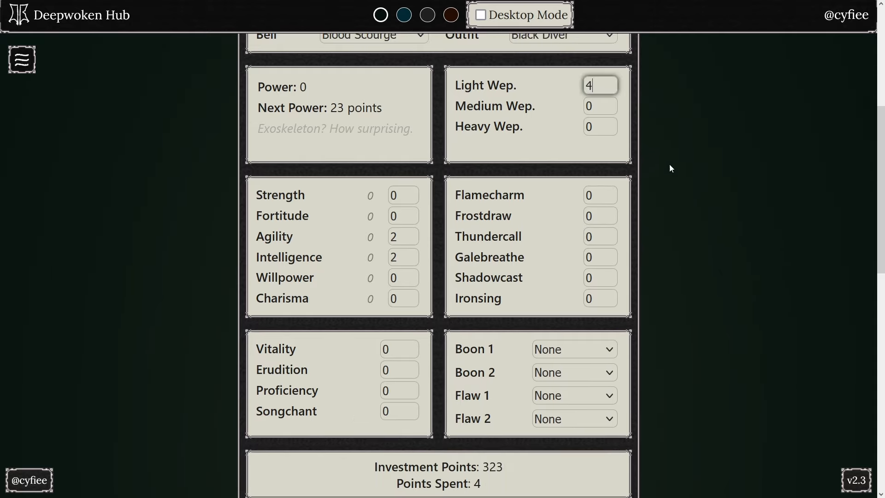
type("0")
left_click(600, 126)
type("80")
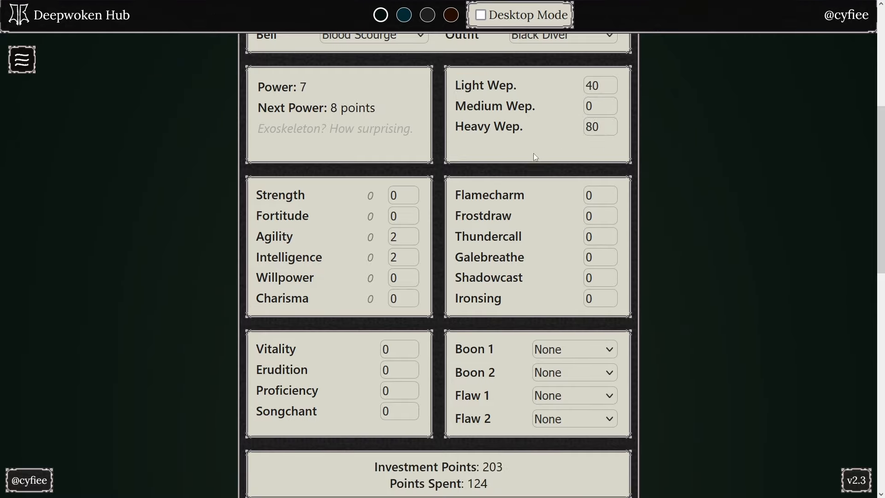
Search 'railb' and pick Railblade as the weapon, then view the talents list.
left_click(421, 115)
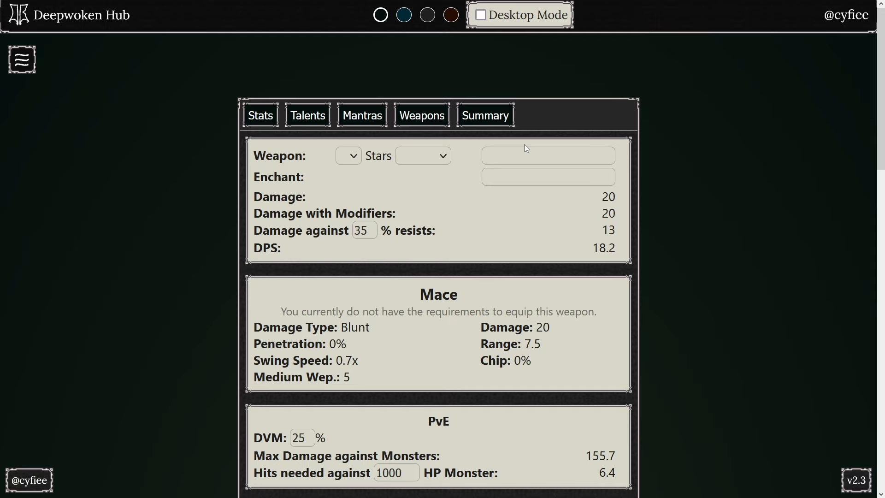
type("rail")
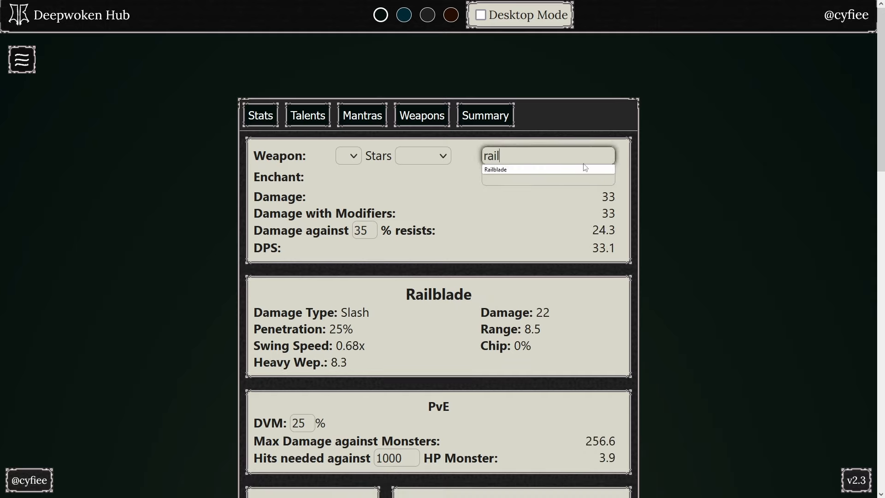
type("blade")
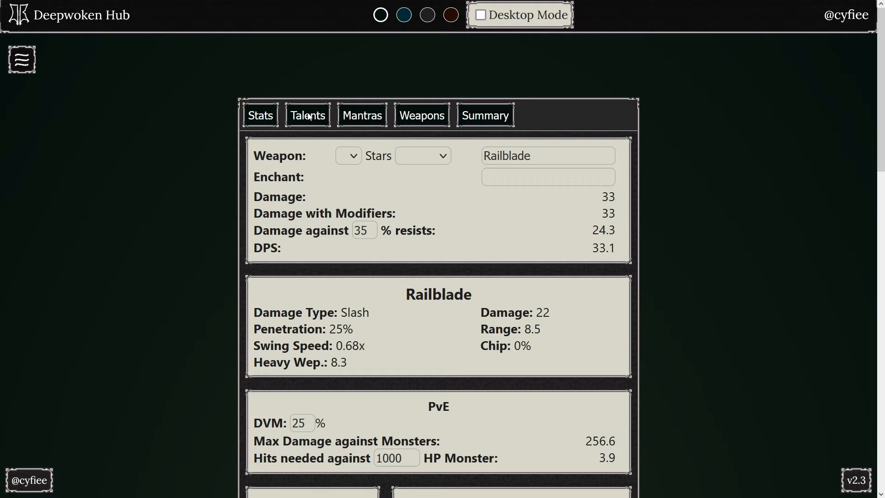
left_click(307, 115)
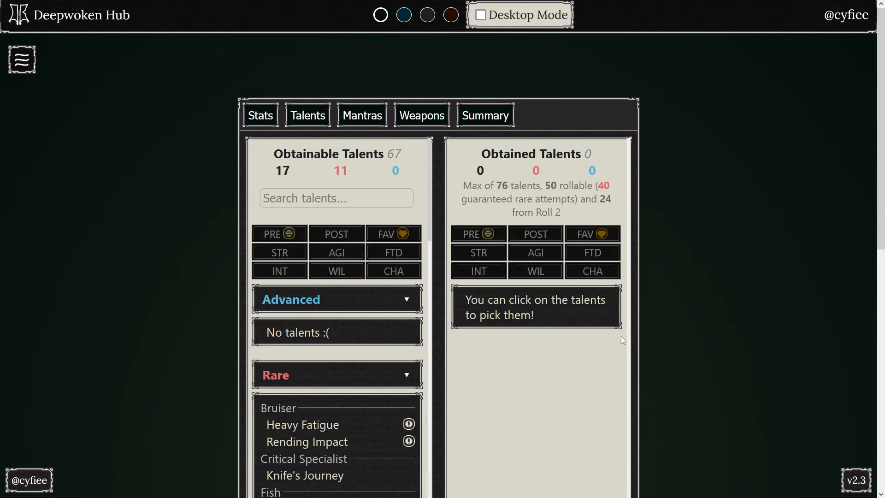
scroll("down", 3)
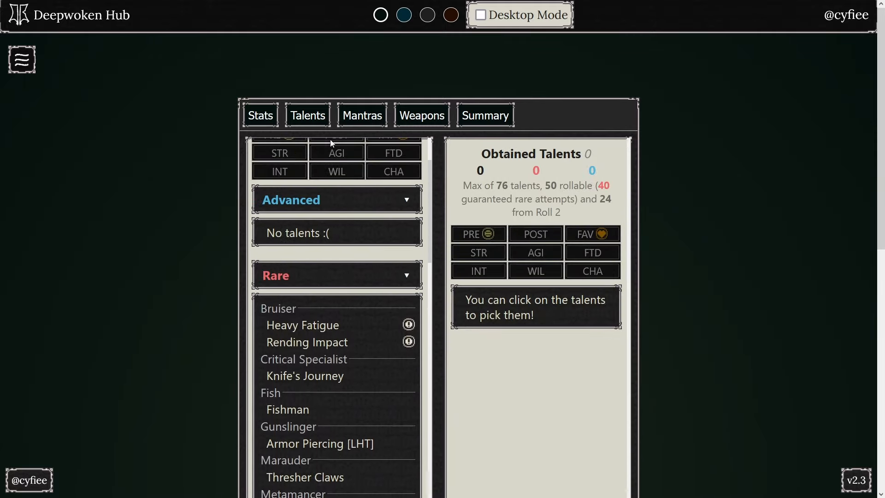
Obtain the Karita Divebomb and Karita Leap combat mantras.
left_click(361, 116)
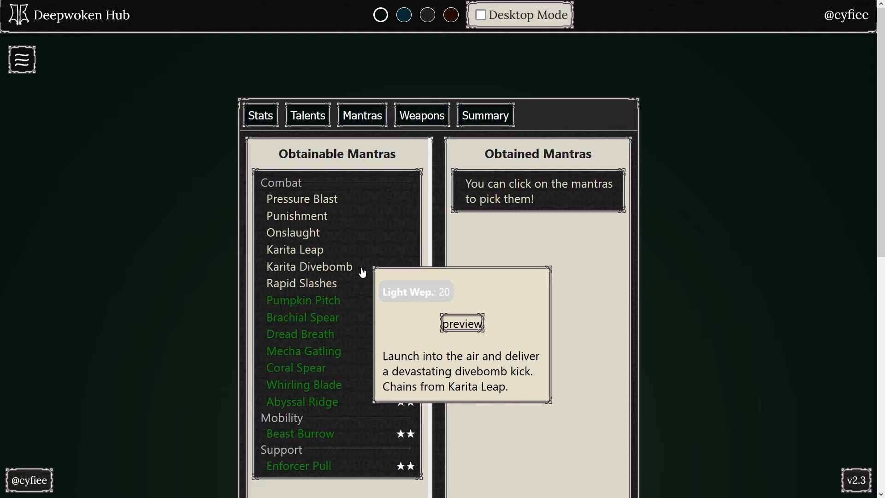
left_click(308, 265)
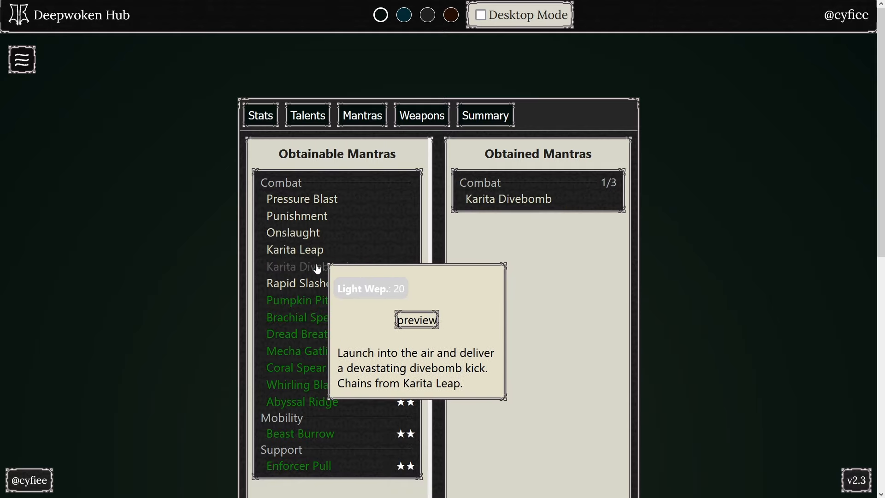
left_click(294, 250)
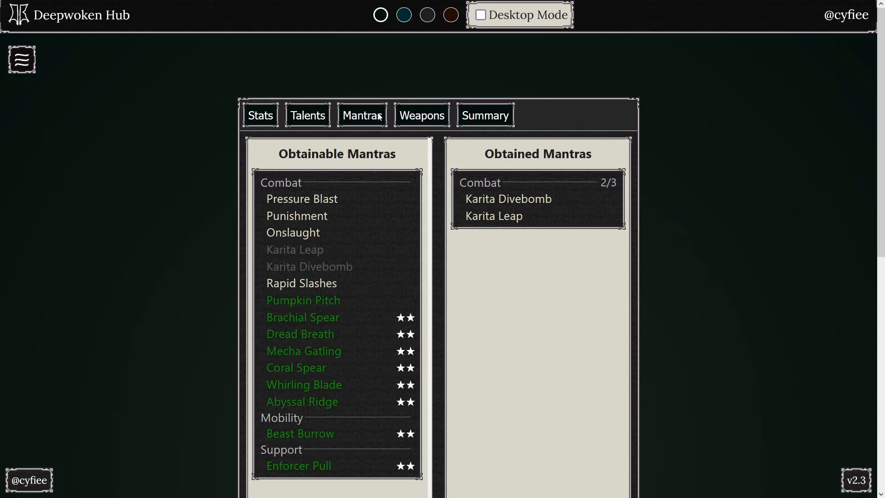
mouse_move(265, 111)
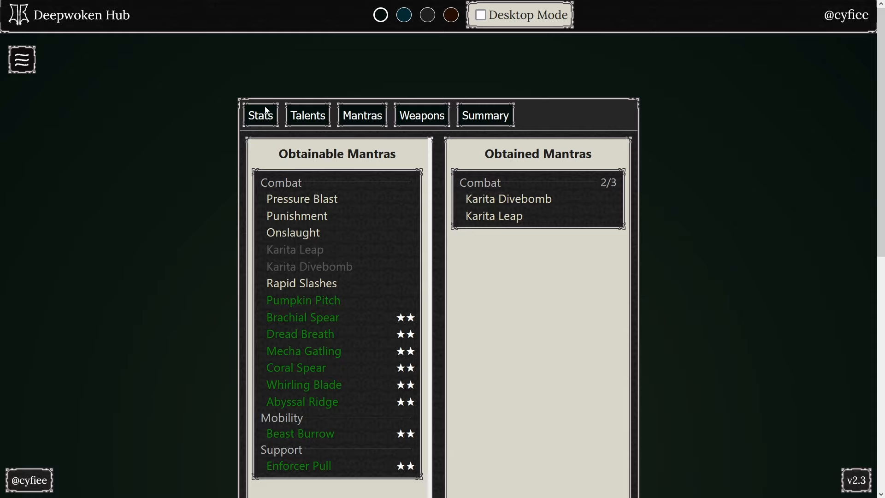
Clear Light Weapon to 0, set Agility to 50 and choose the Jetstriker oath.
left_click(259, 115)
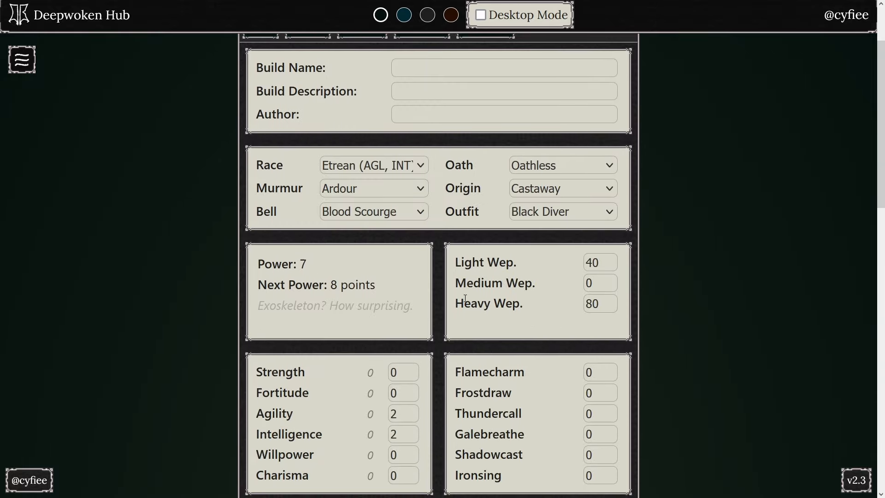
mouse_move(658, 324)
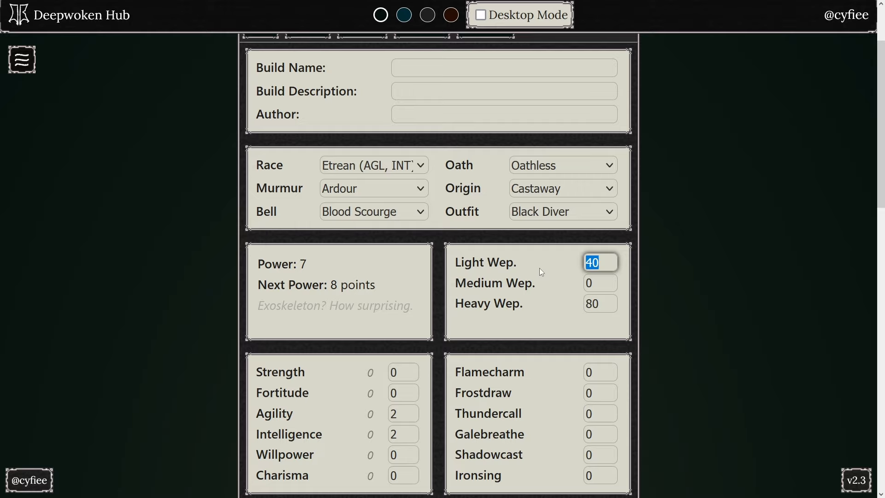
mouse_move(600, 263)
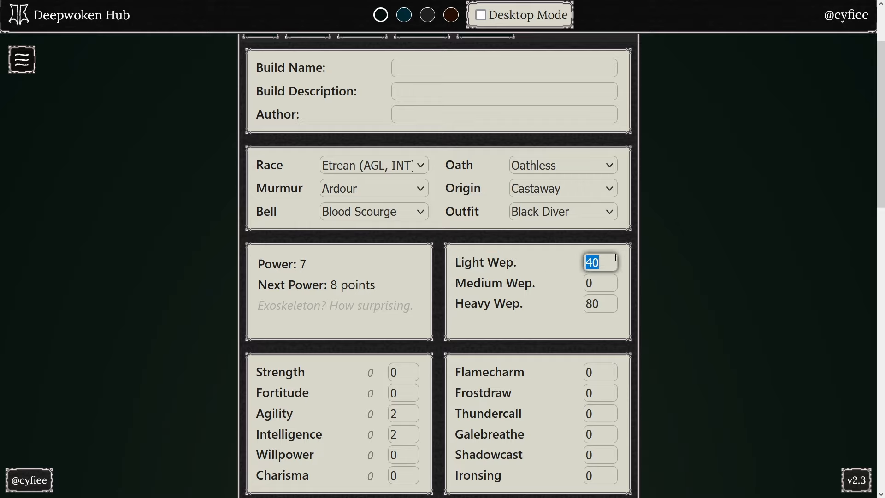
scroll("down", 3)
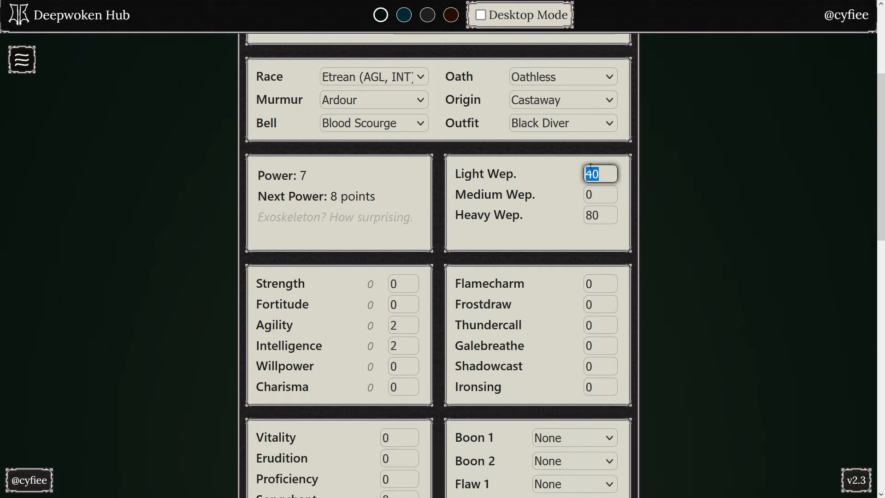
left_click(600, 173)
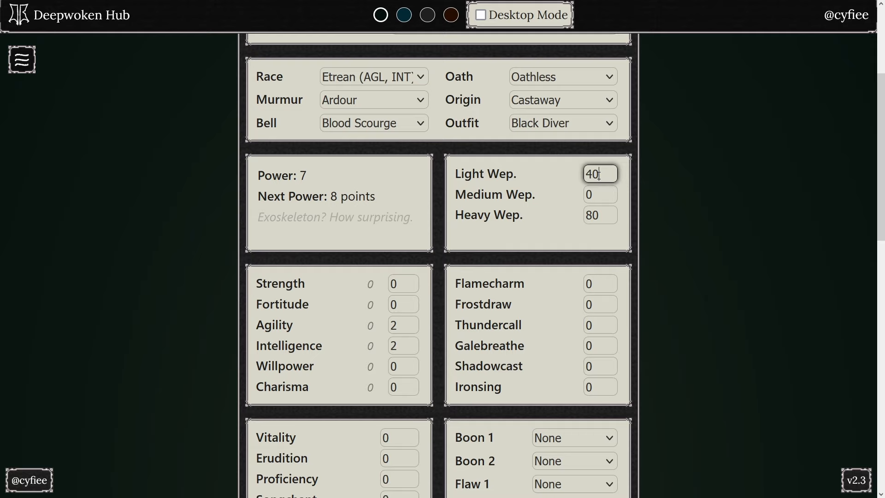
left_click(403, 325)
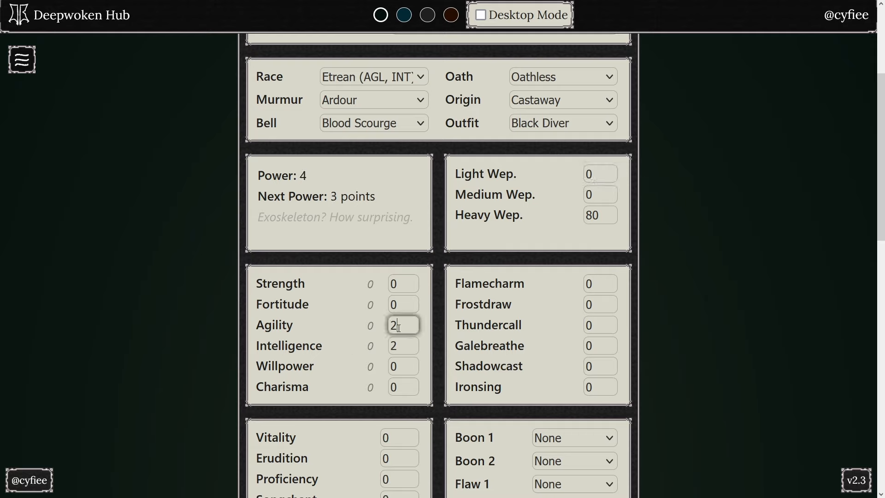
left_click(600, 174)
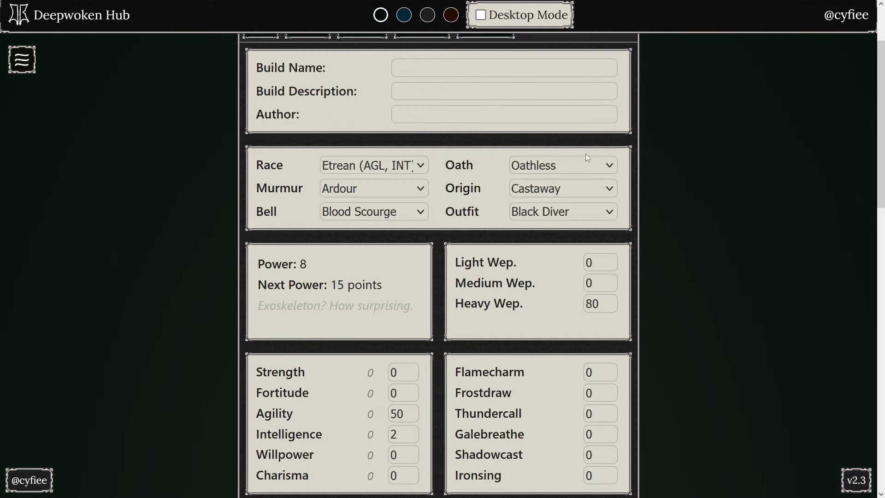
left_click(561, 165)
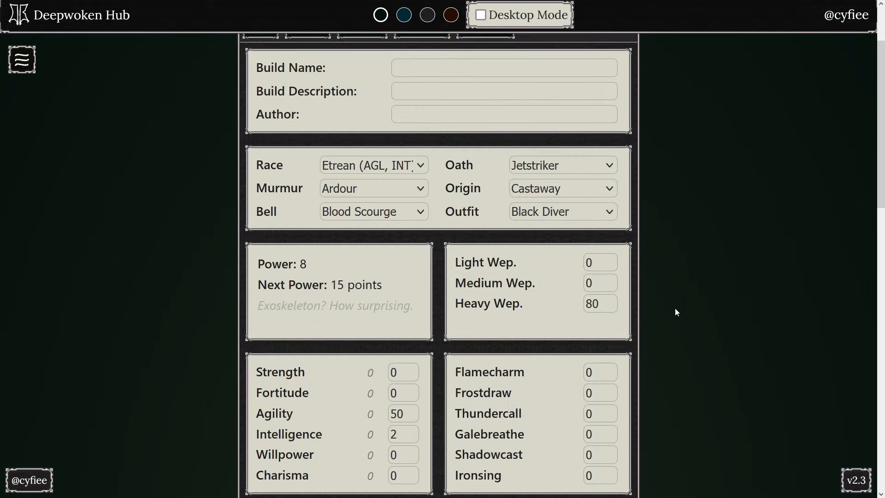
left_click(362, 115)
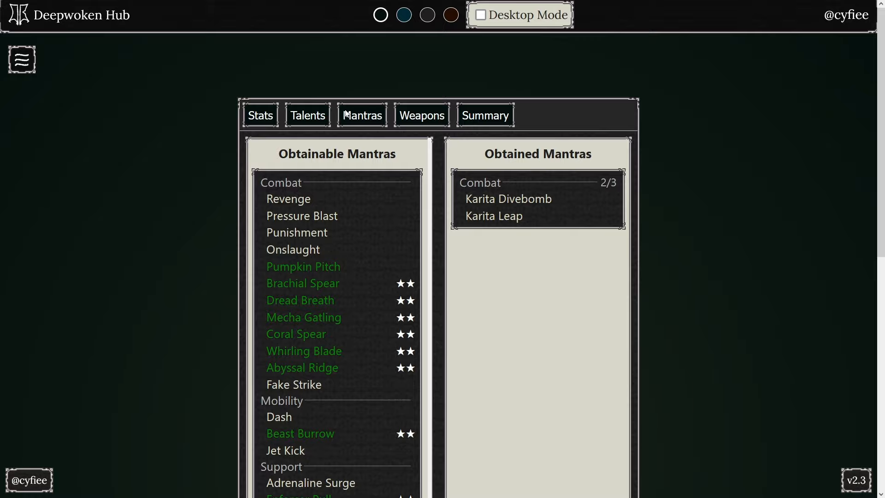
Swap the Karita mantras for Fake Strike and Jet Kick, then return to the stats page.
left_click(507, 199)
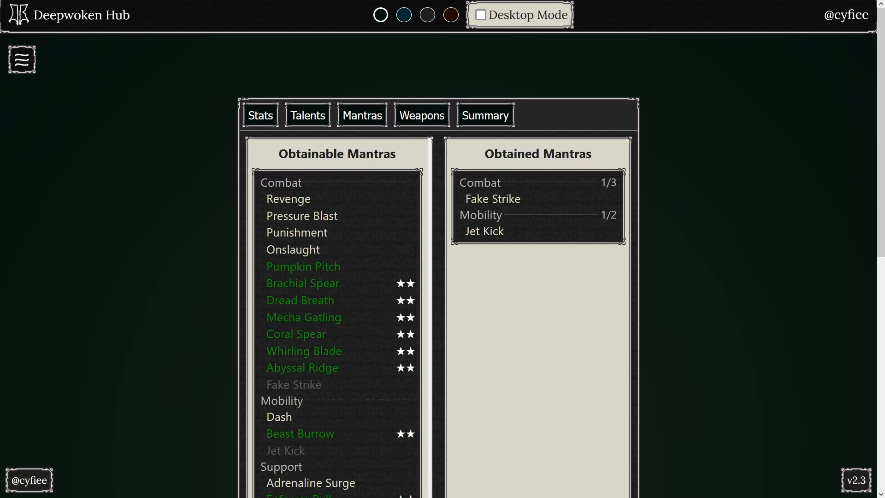
mouse_move(659, 194)
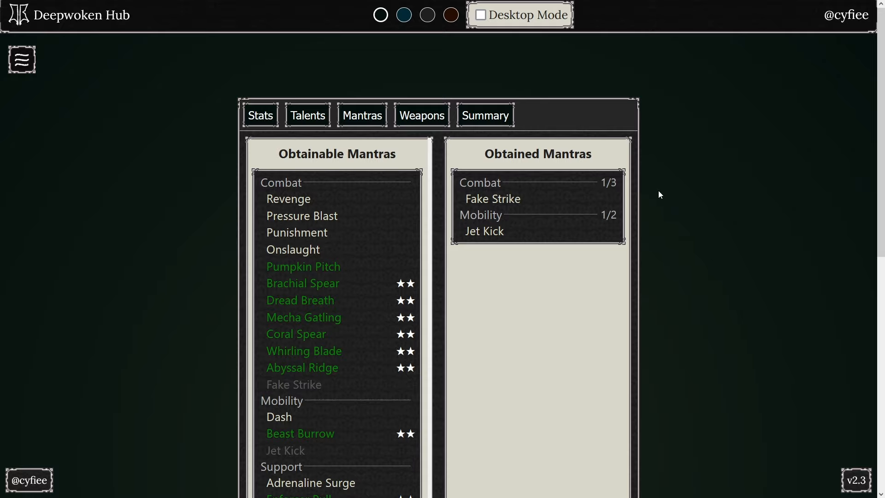
left_click(259, 116)
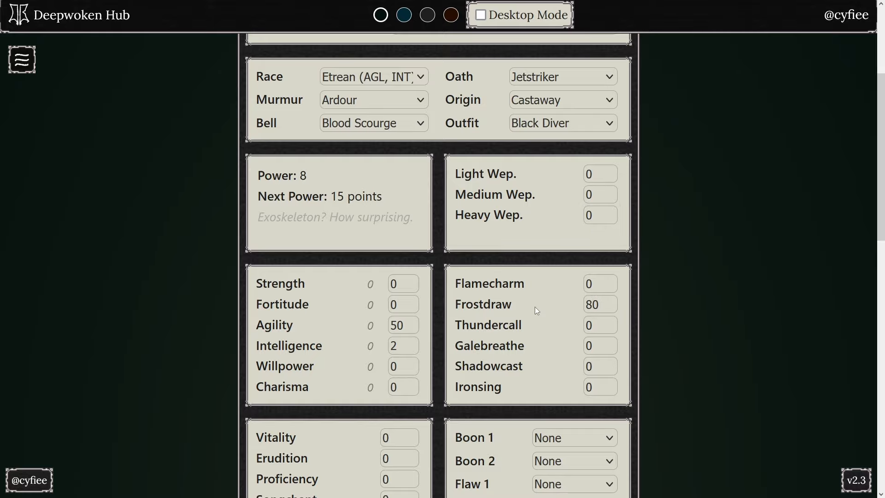
Show the Obtainable Mantras list with the Frostdraw mantras like Frost Grab and Ice Lance.
left_click(362, 115)
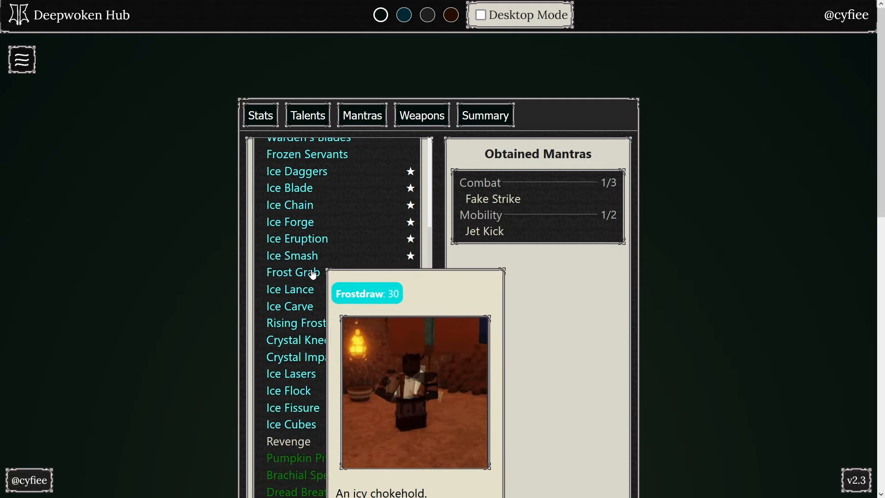
Take Frost Grab, drop Fake Strike, try Ice Eruption then settle on Ice Lance as the second mantra.
left_click(292, 272)
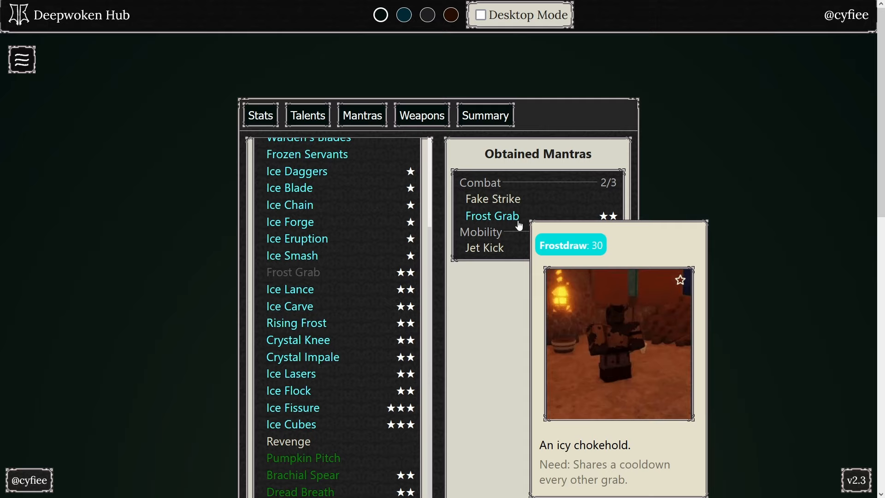
left_click(492, 199)
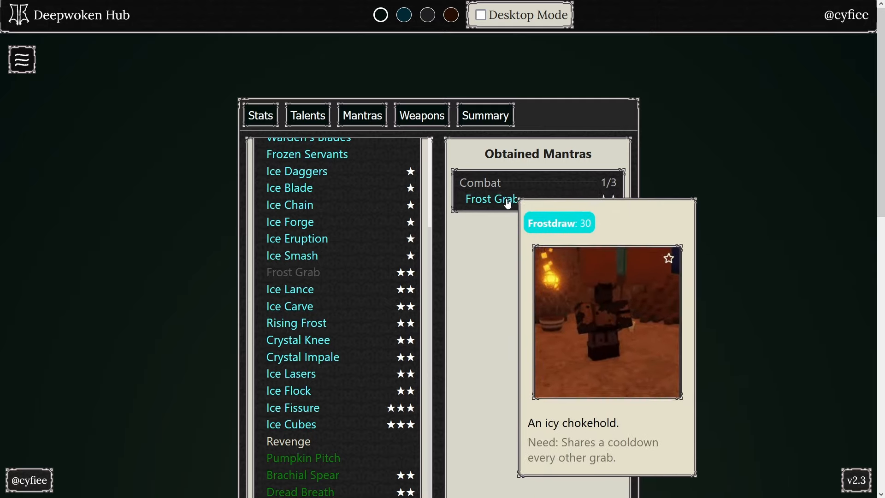
mouse_move(573, 298)
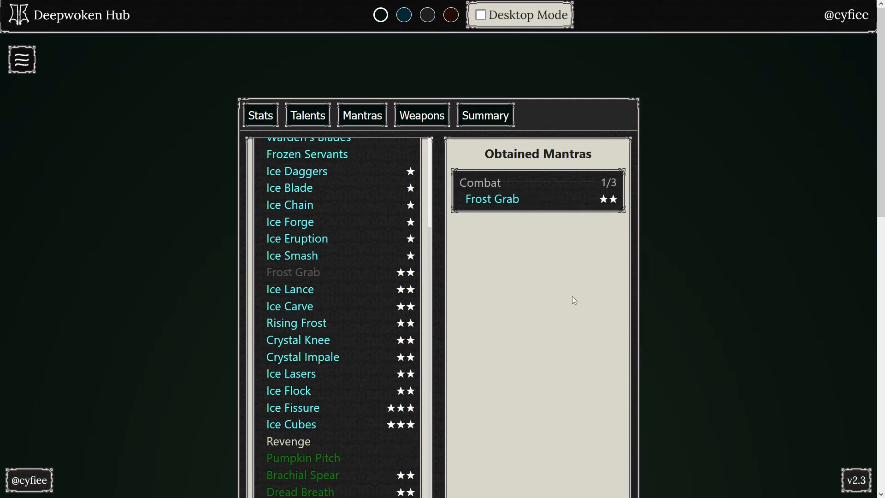
mouse_move(566, 316)
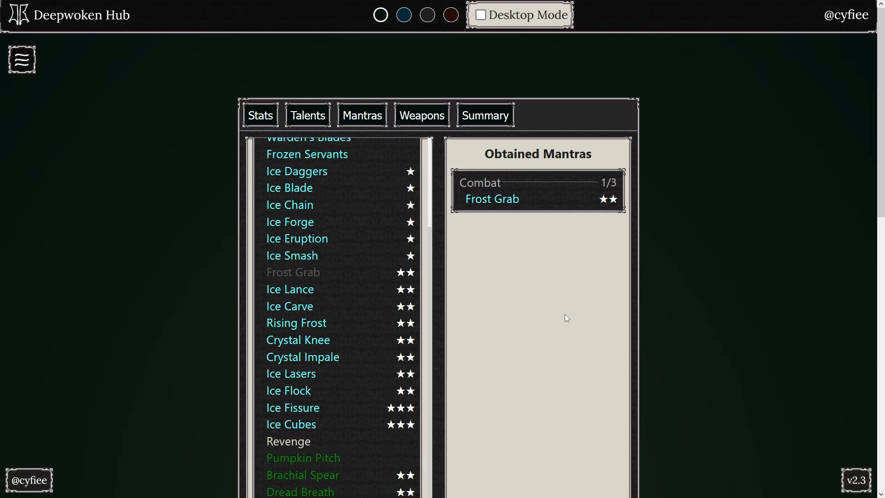
mouse_move(371, 361)
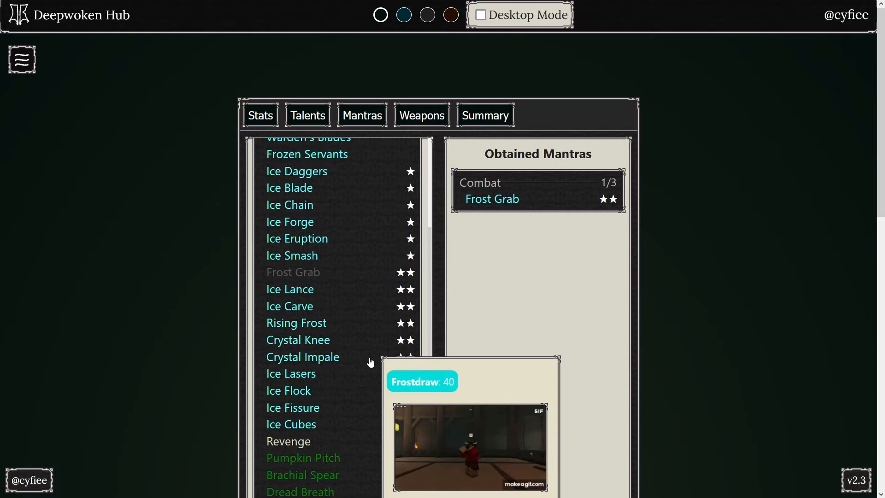
mouse_move(324, 250)
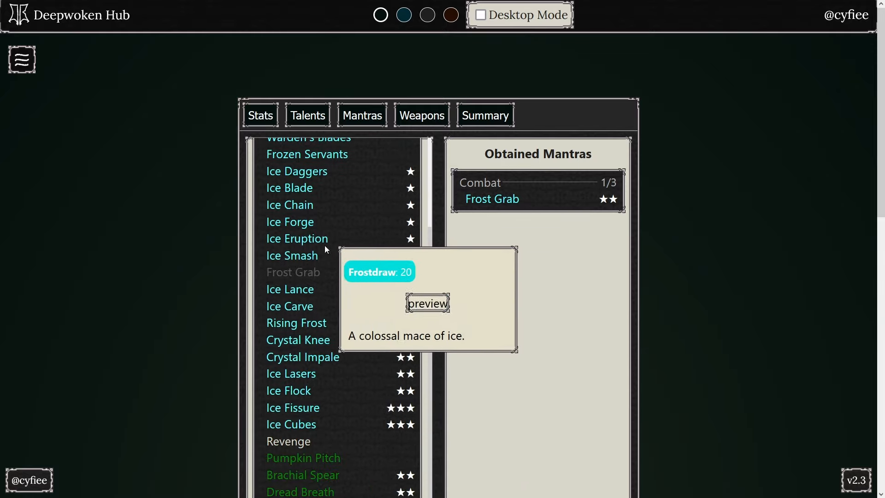
left_click(296, 238)
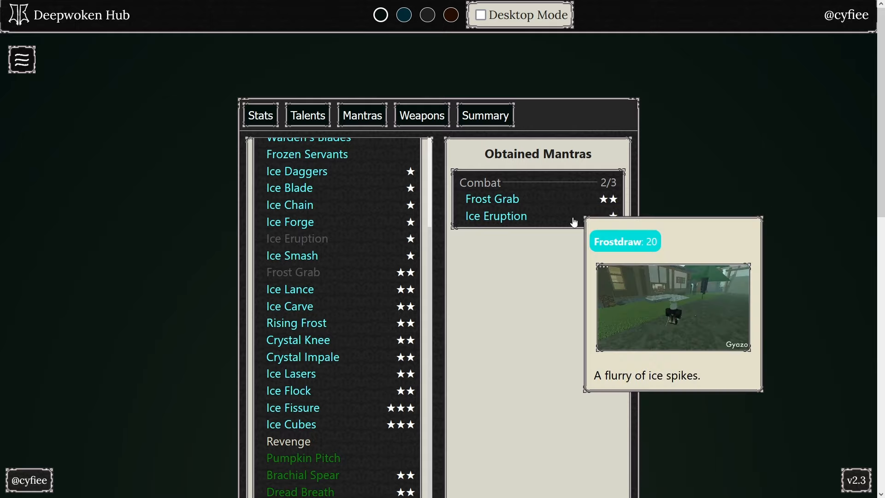
mouse_move(643, 255)
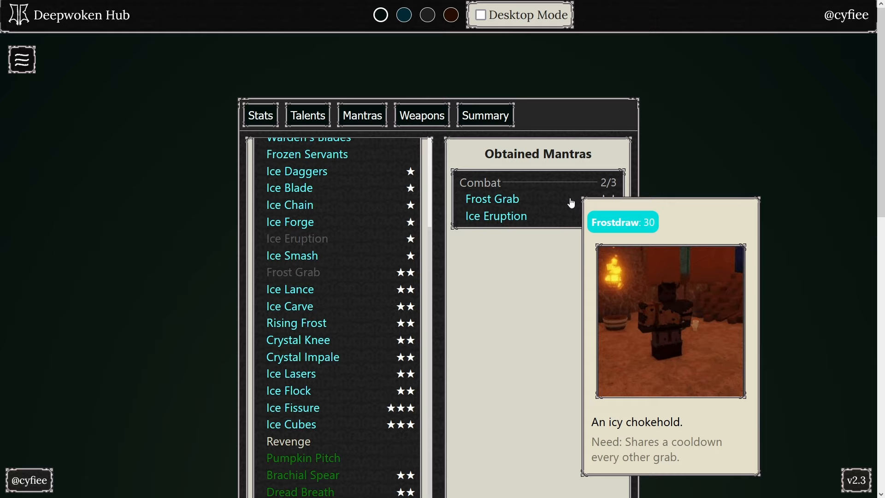
mouse_move(577, 185)
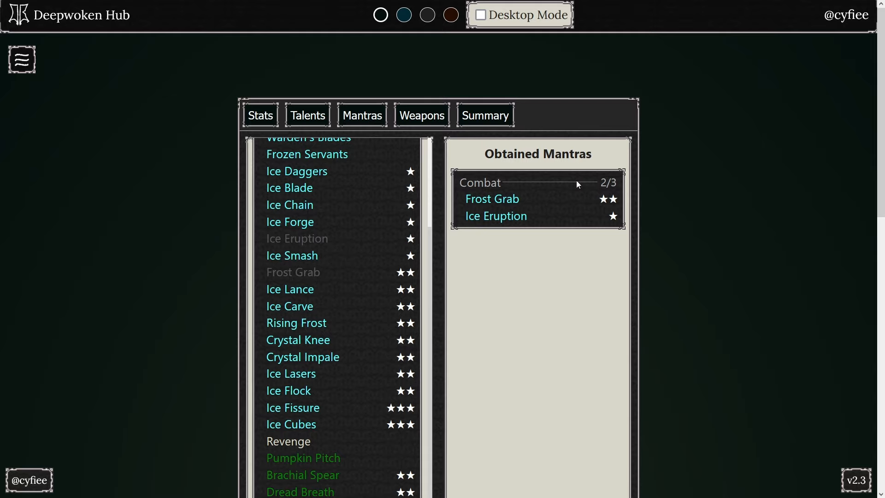
left_click(289, 289)
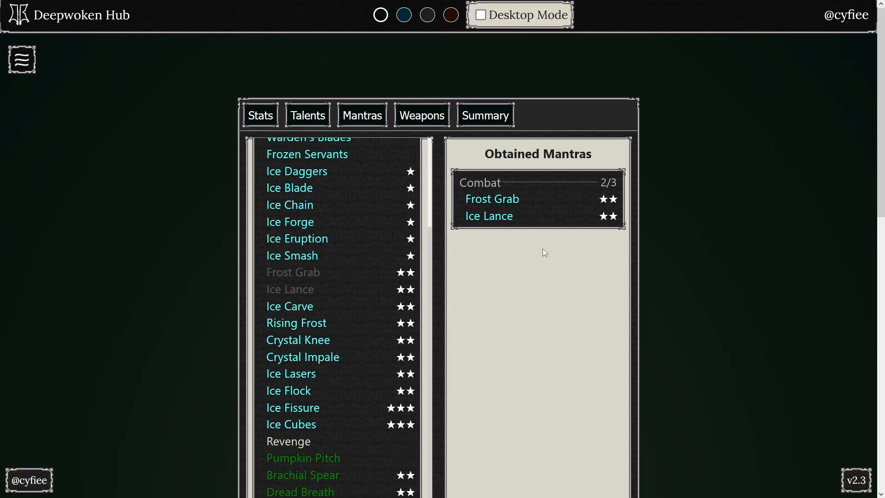
mouse_move(593, 285)
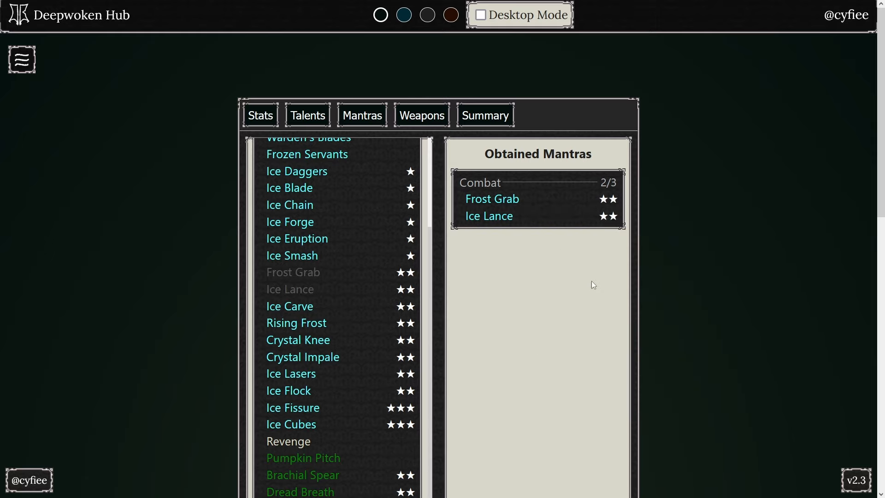
mouse_move(580, 276)
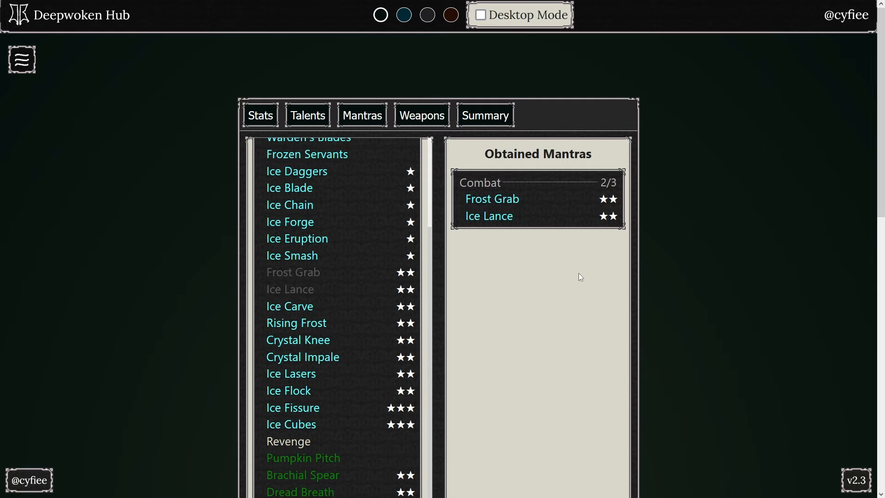
mouse_move(561, 234)
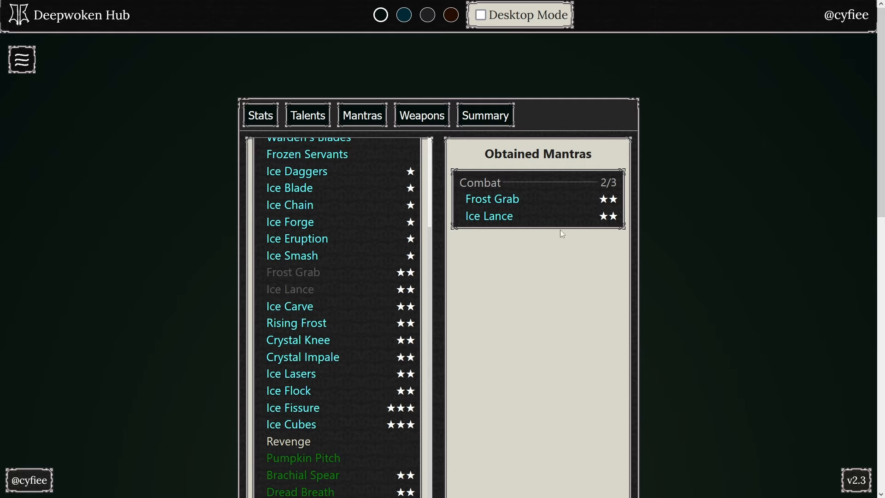
left_click(421, 115)
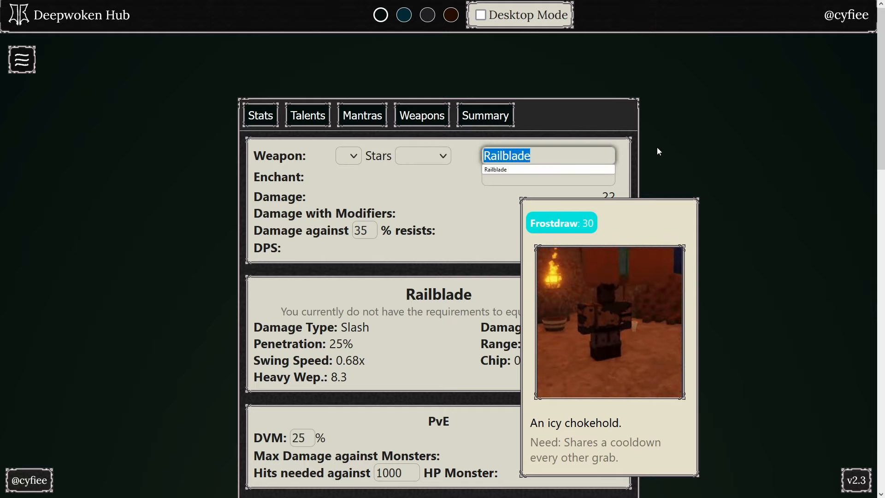
Glance at Talents, then confirm Jetstriker as the oath on the stats page with Frostdraw 80.
left_click(260, 115)
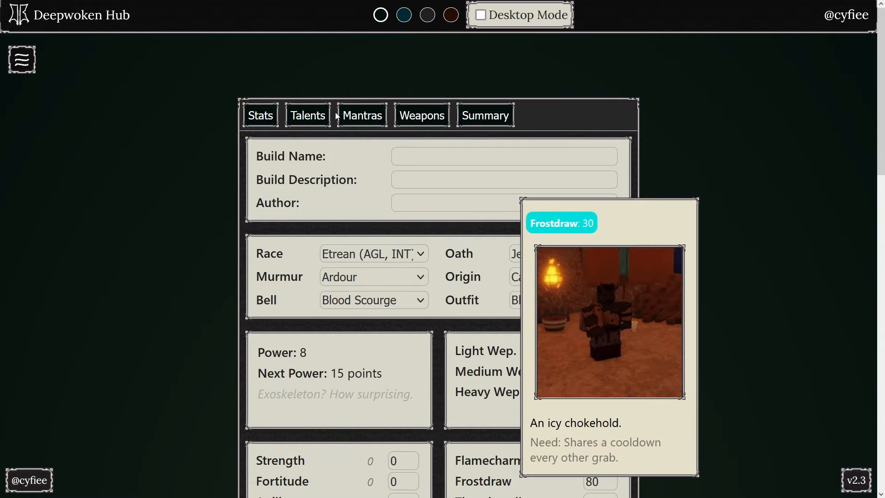
left_click(307, 115)
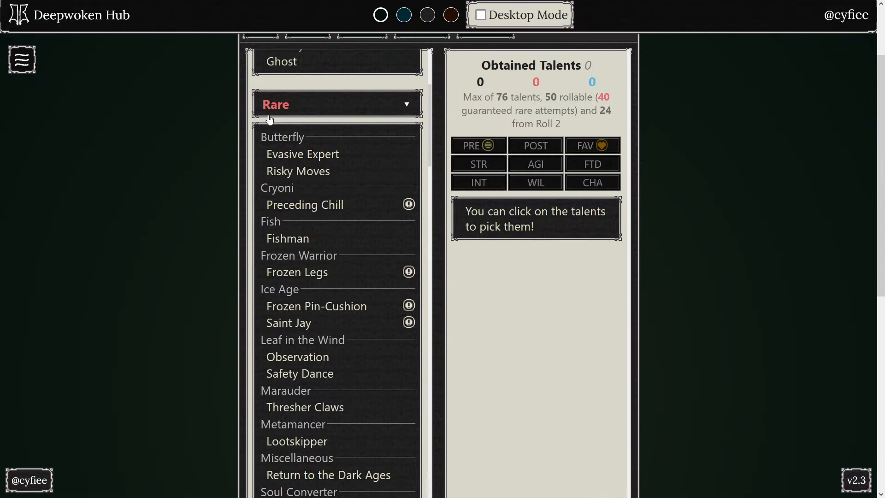
left_click(562, 254)
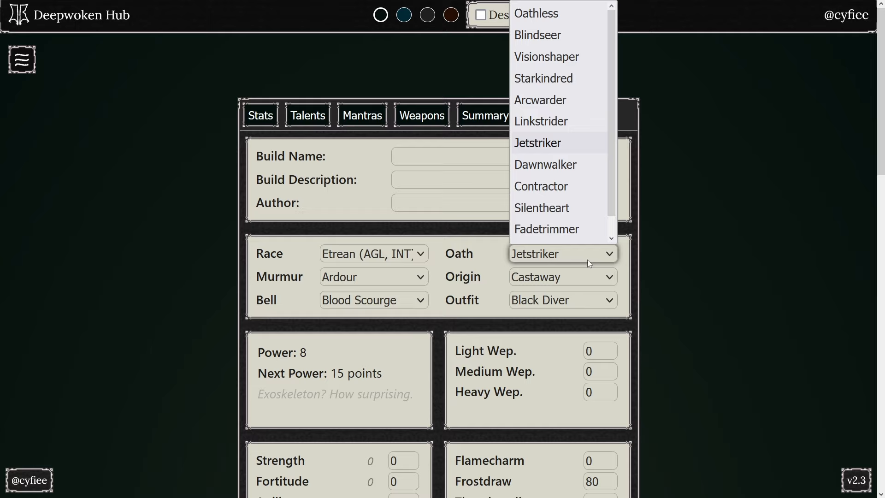
left_click(536, 142)
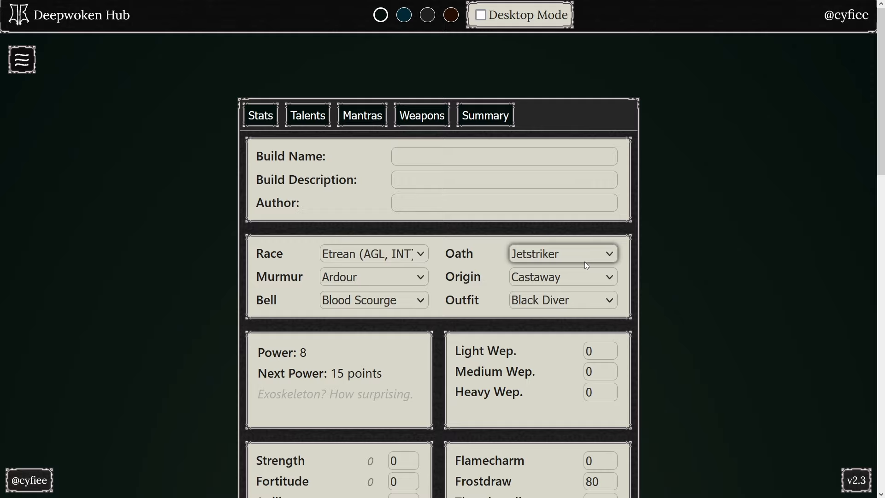
scroll("down", 3)
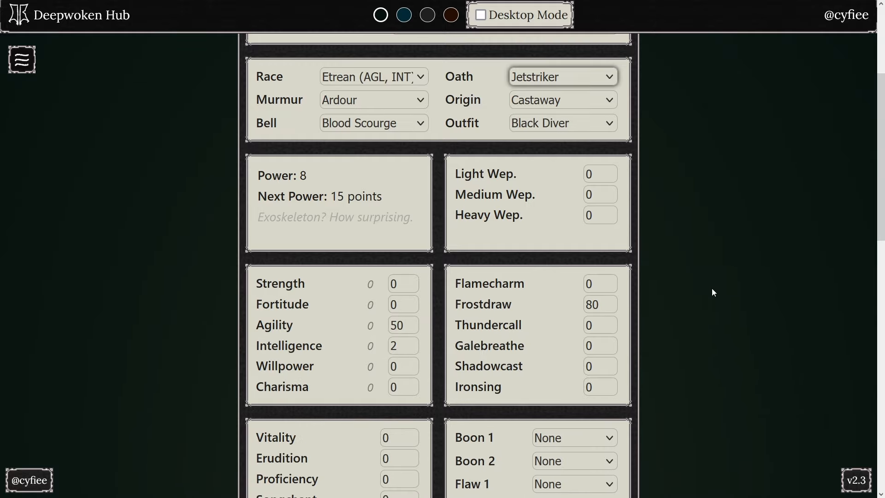
mouse_move(576, 323)
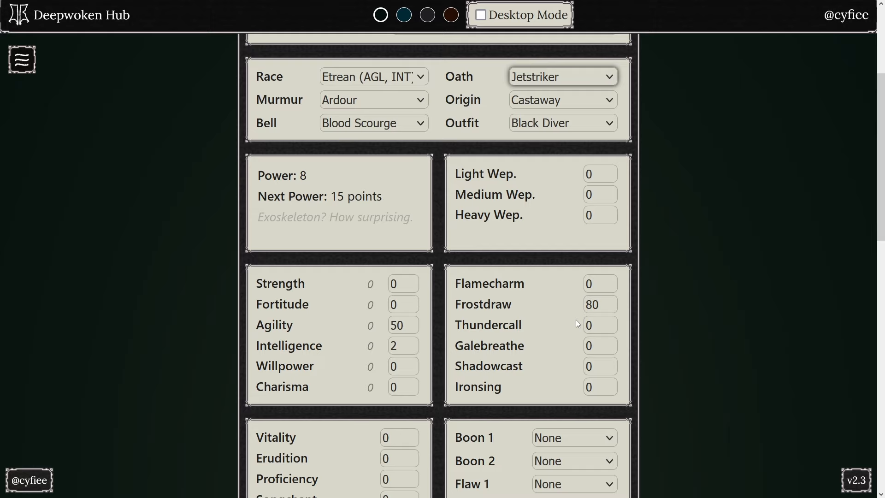
Set Frostdraw to 0 and Flamecharm to 80, leaving Agility 2 and Power 4.
triple_click(600, 303)
type("8")
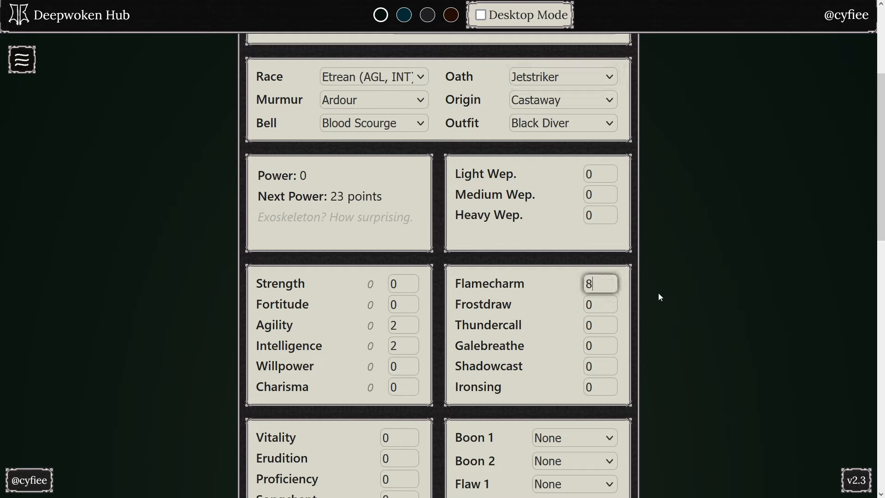
type("0")
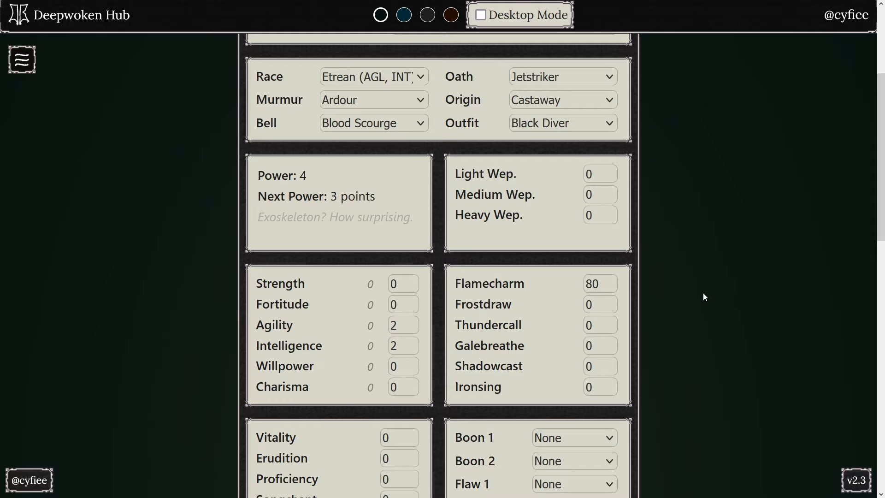
scroll("up", 3)
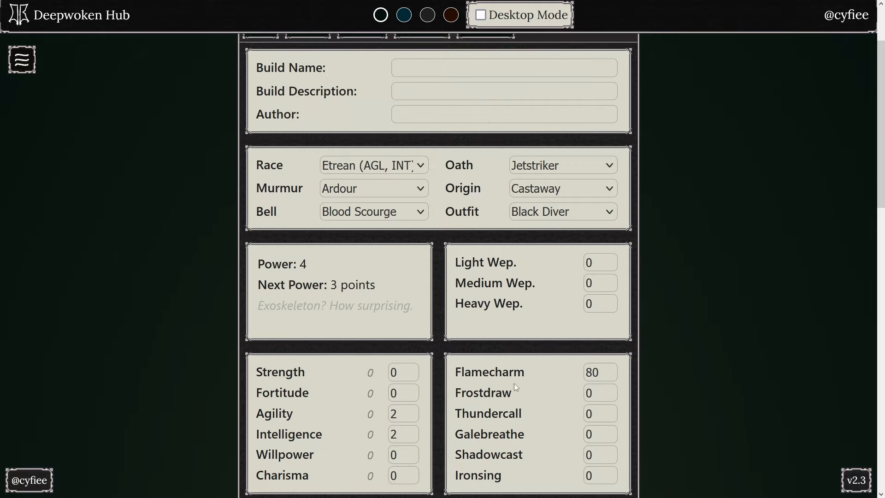
double_click(488, 372)
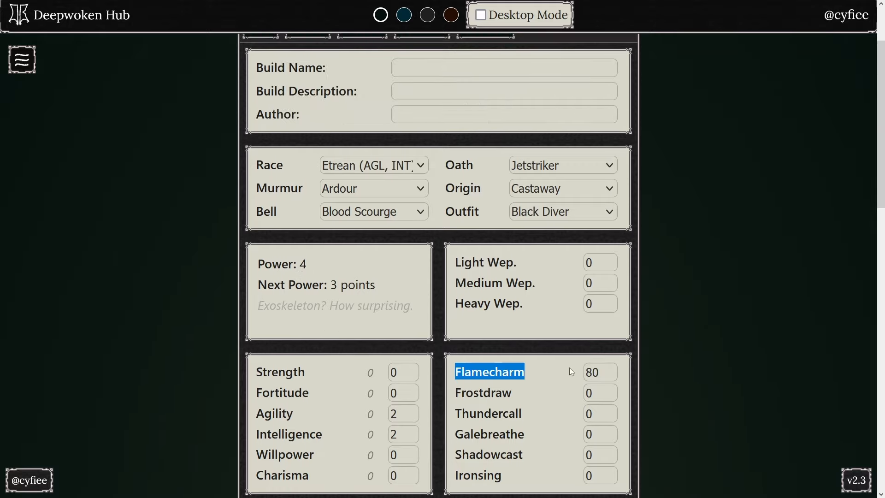
scroll("up", 3)
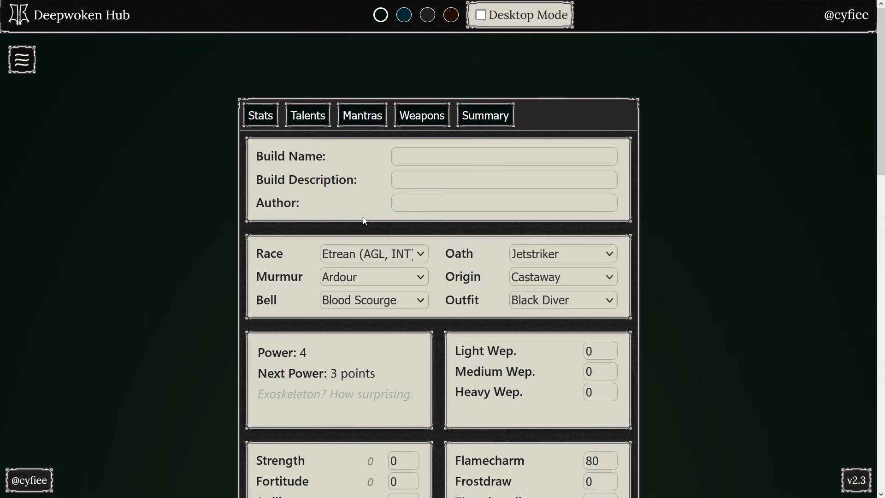
scroll("down", 3)
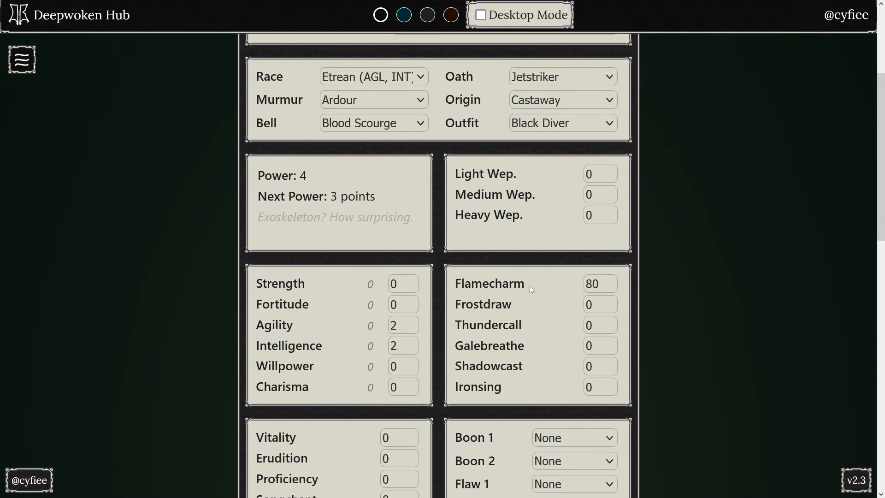
mouse_move(528, 303)
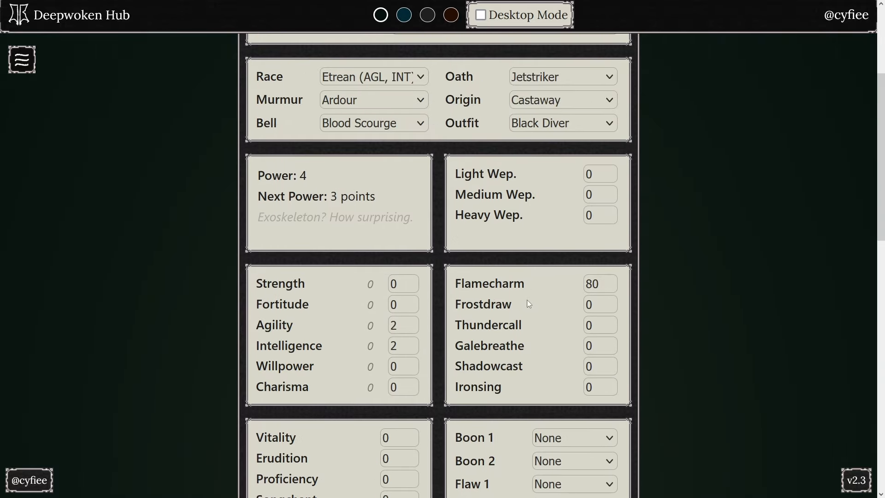
mouse_move(545, 265)
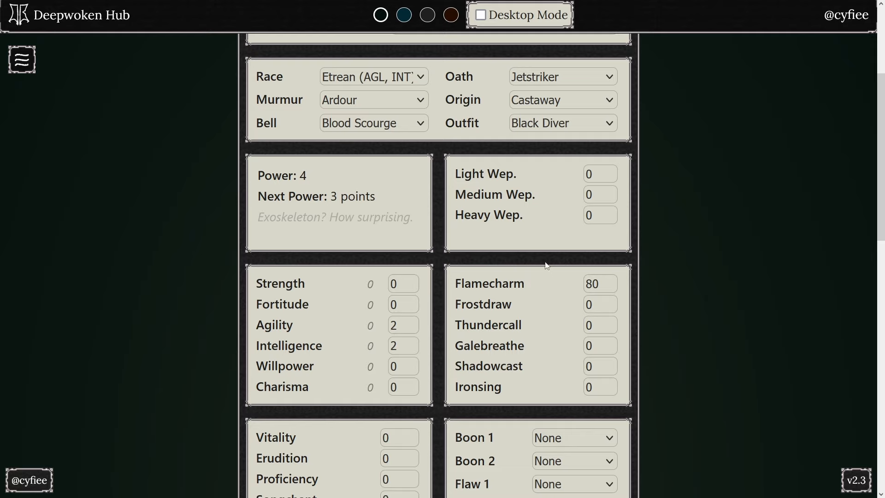
mouse_move(529, 287)
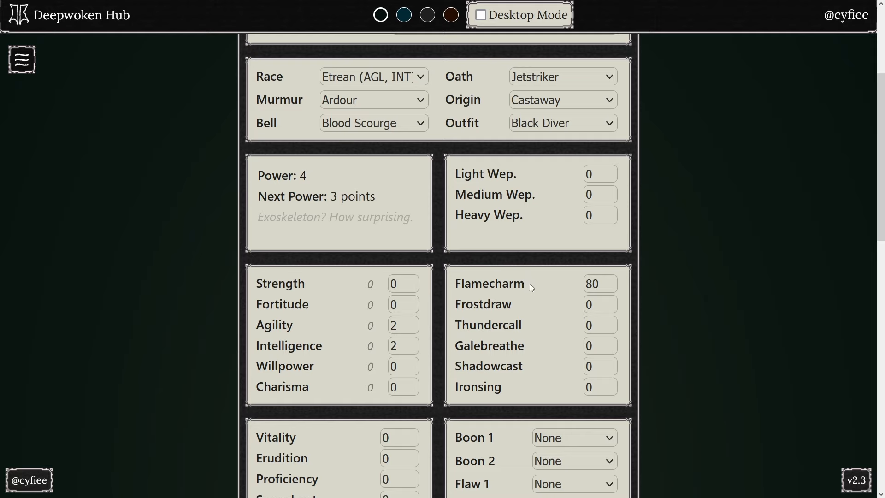
mouse_move(531, 281)
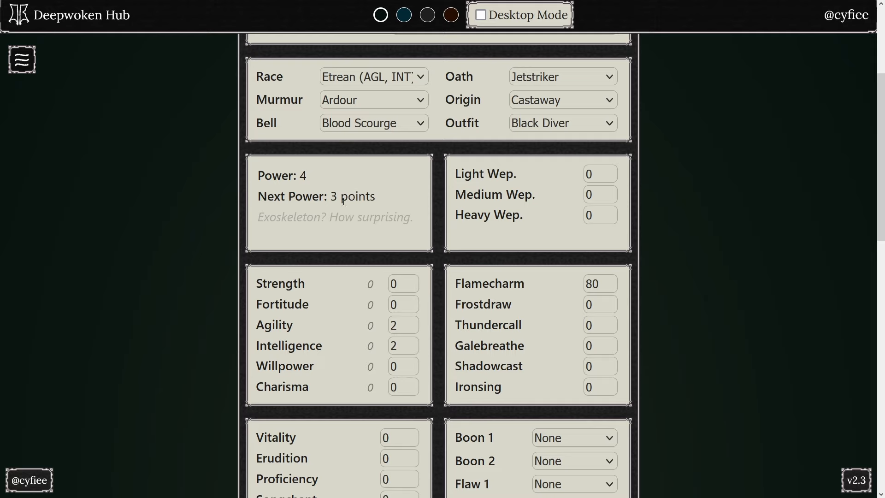
mouse_move(394, 180)
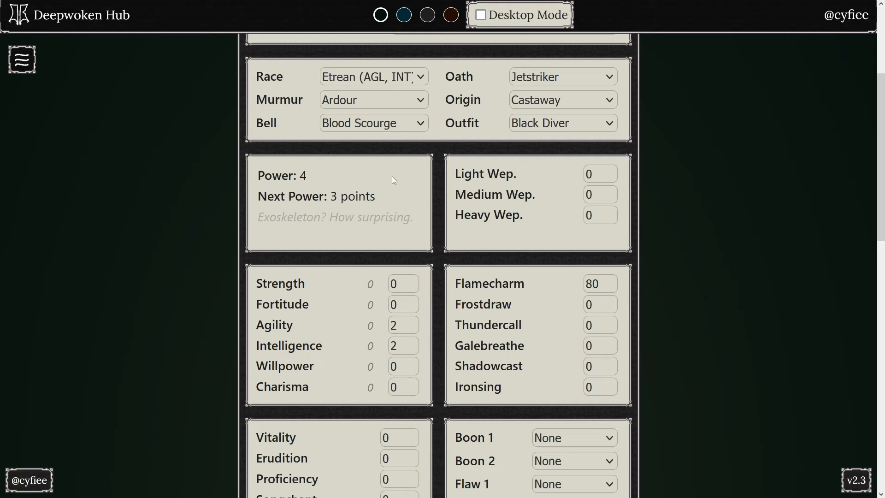